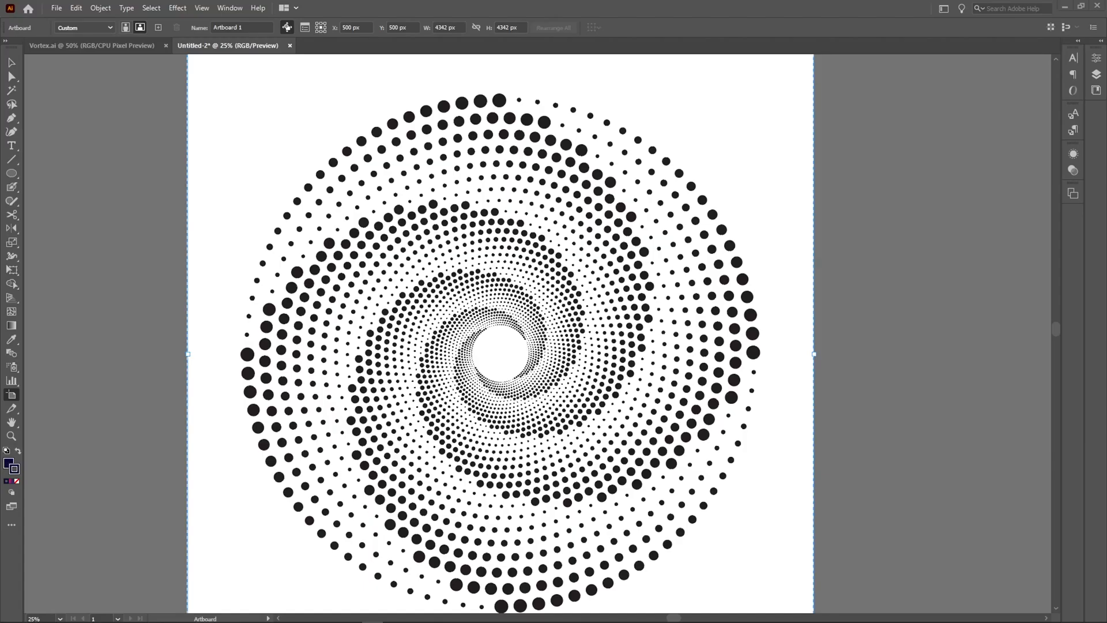
mouse_move(882, 209)
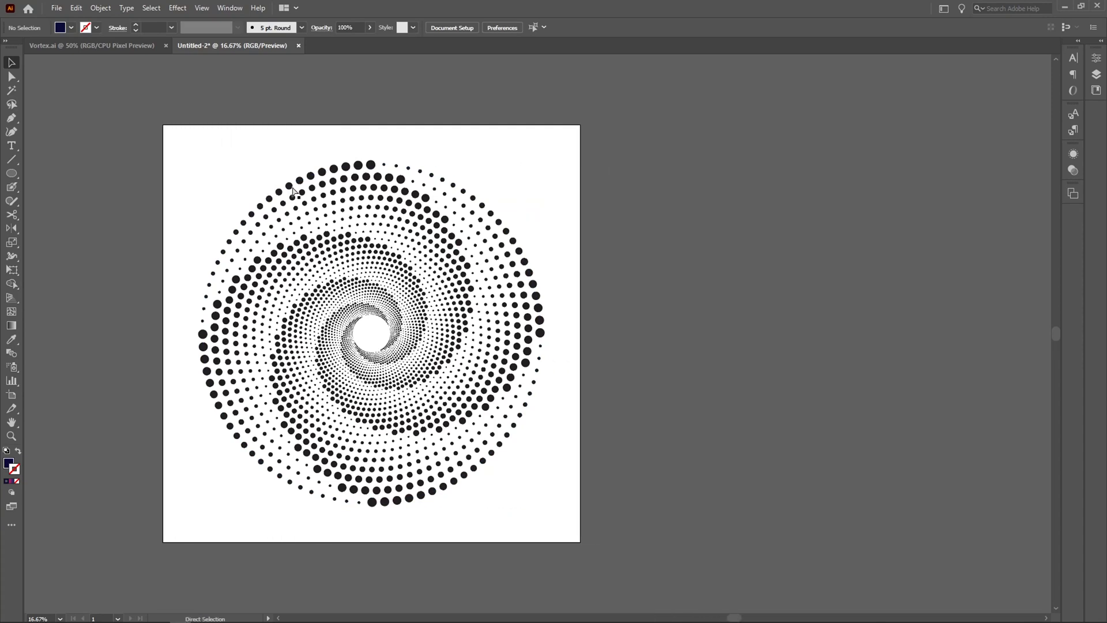
Step: Duplicate Artboard 1 into a second artboard to its right, carrying a copy of the spiral
click(451, 28)
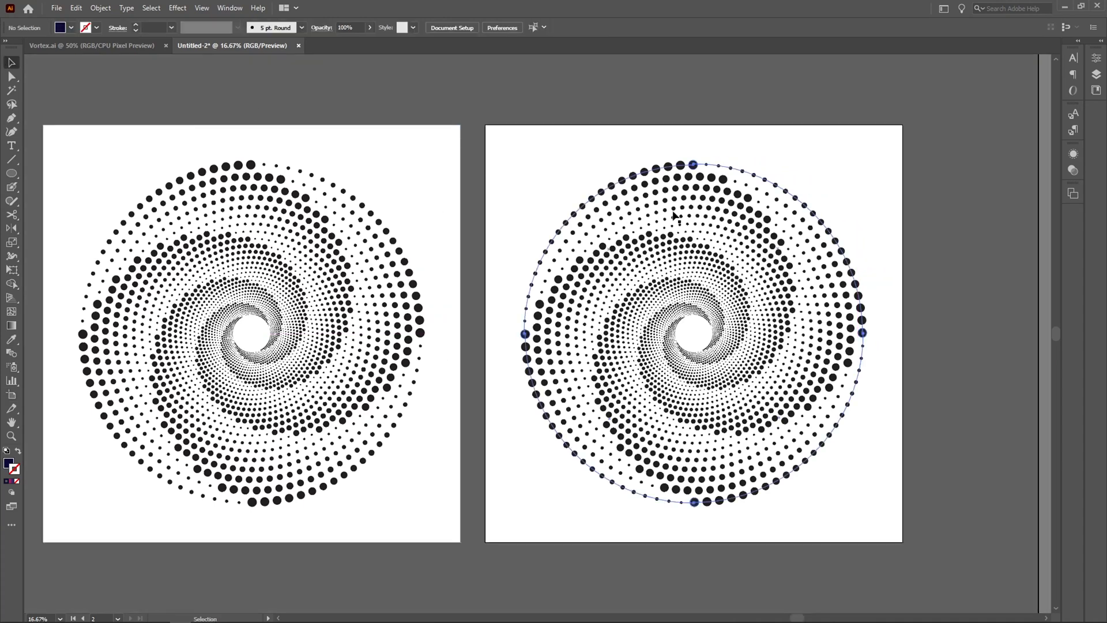
Step: Delete the copied spiral, draw a small navy circle, and place a tiny copy far right
key(Delete)
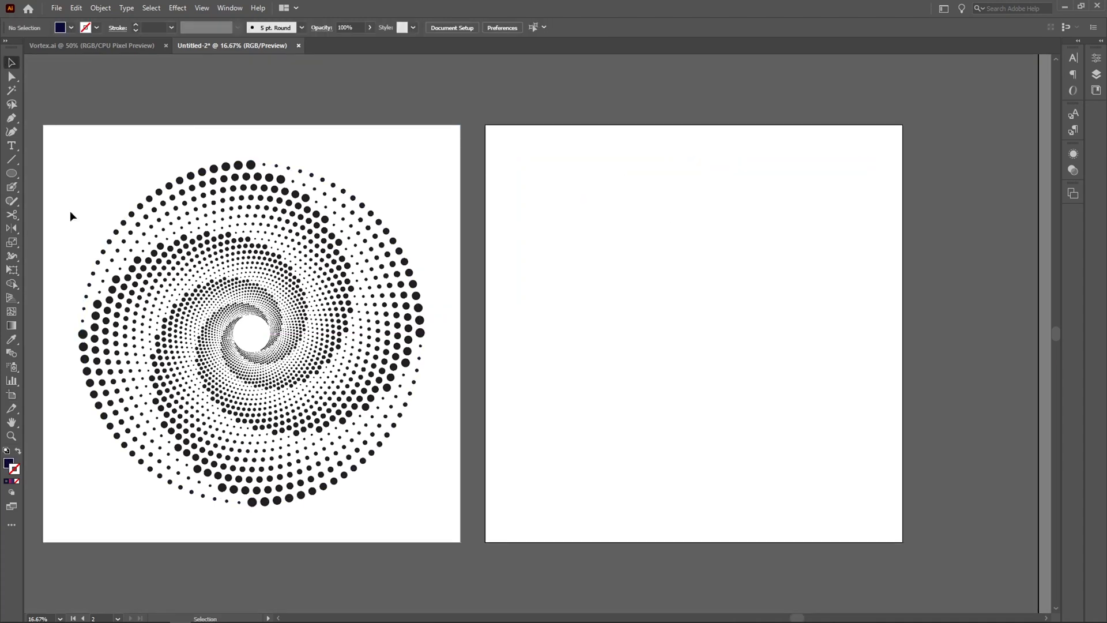
click(11, 174)
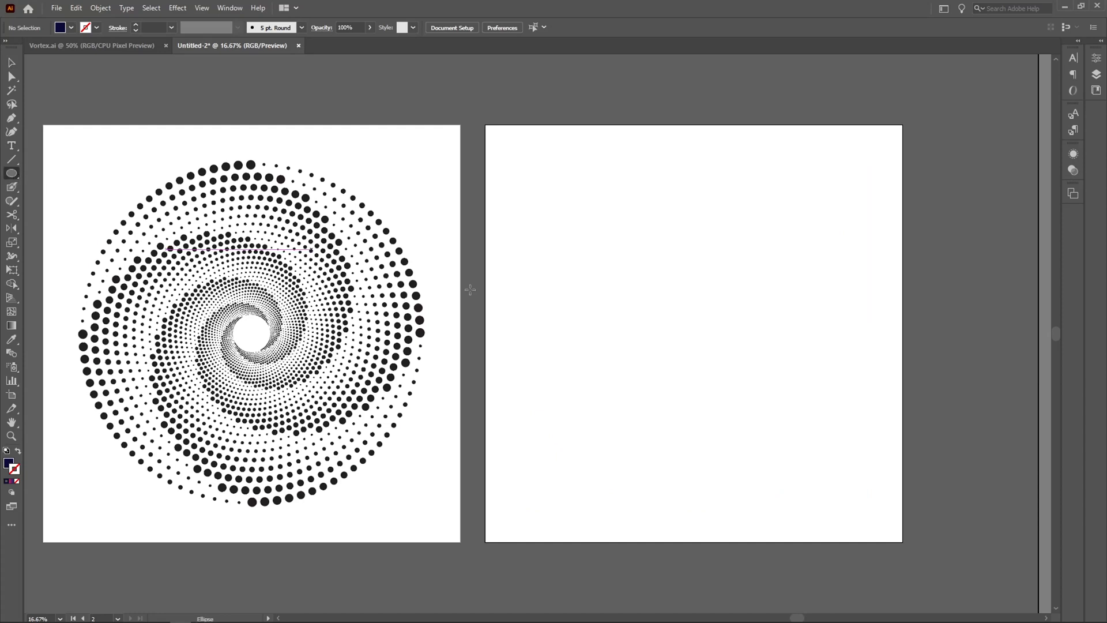
drag(524, 338, 531, 347)
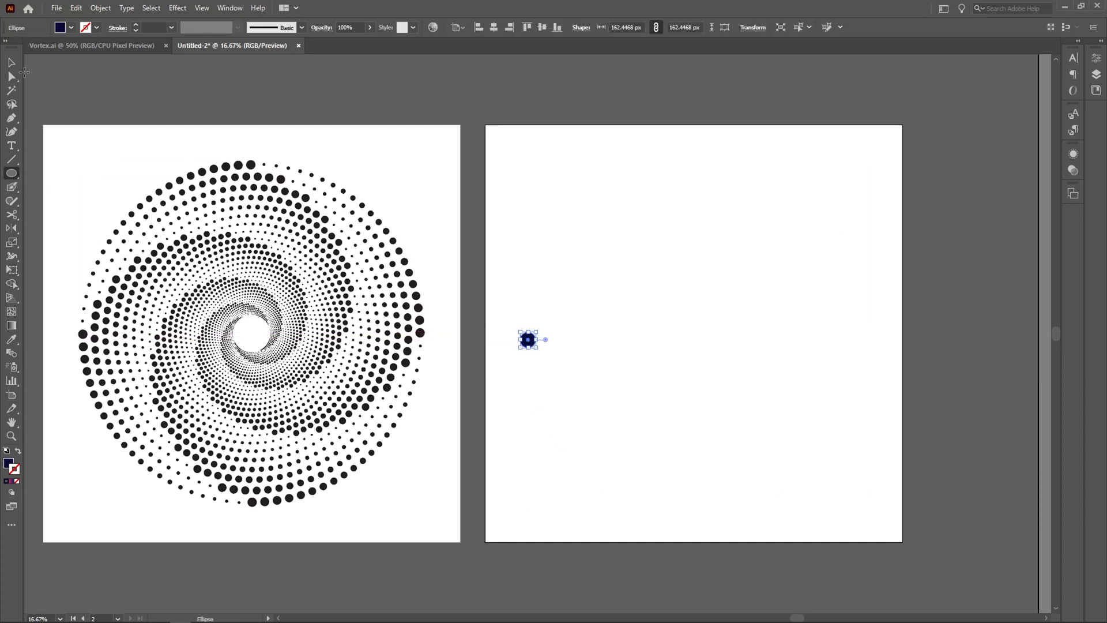
drag(528, 340, 592, 340)
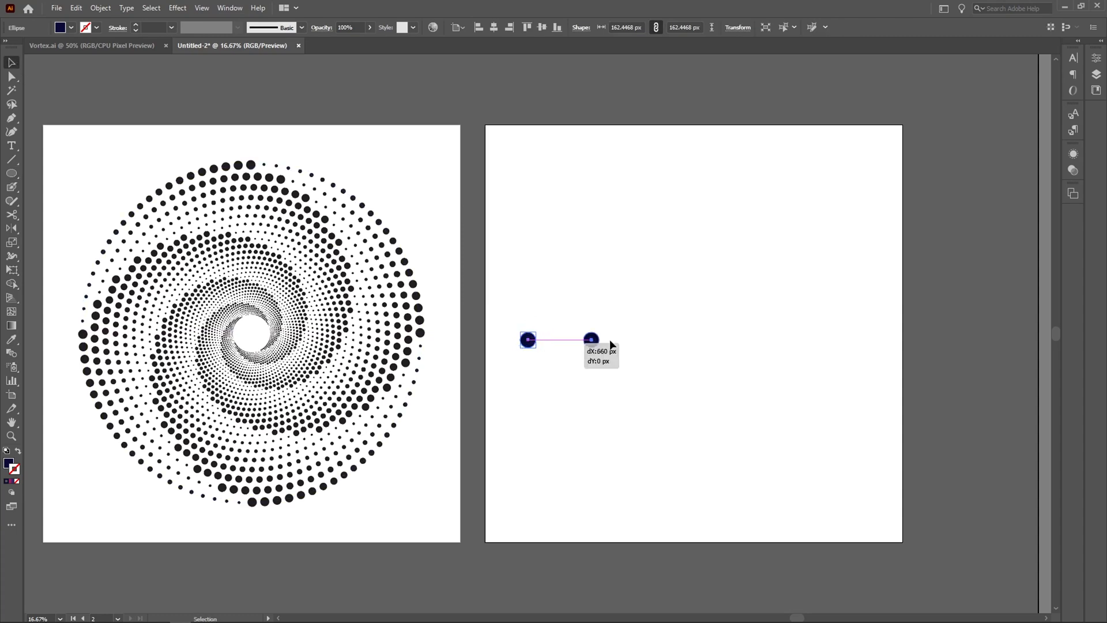
drag(592, 339, 853, 340)
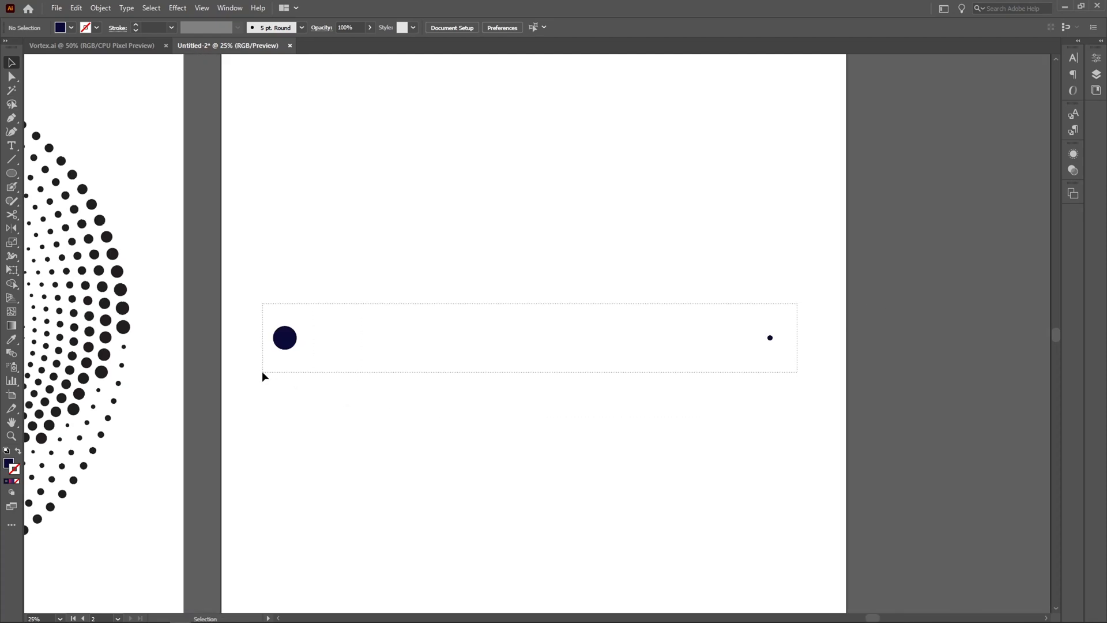
Step: Blend the large and tiny dots using 16 specified steps
click(284, 338)
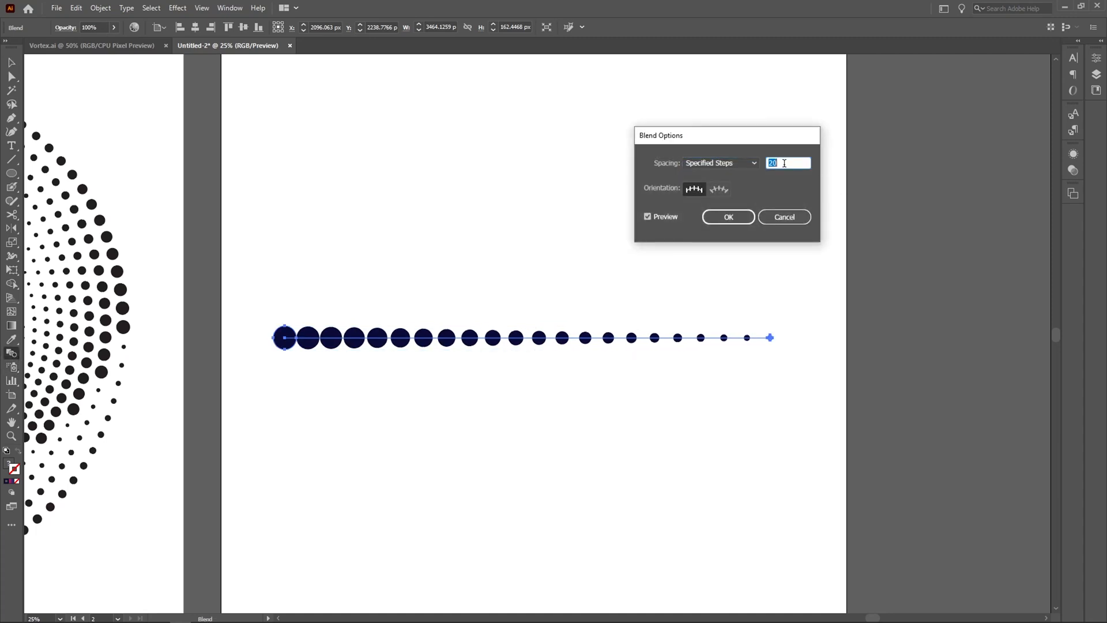
text(16)
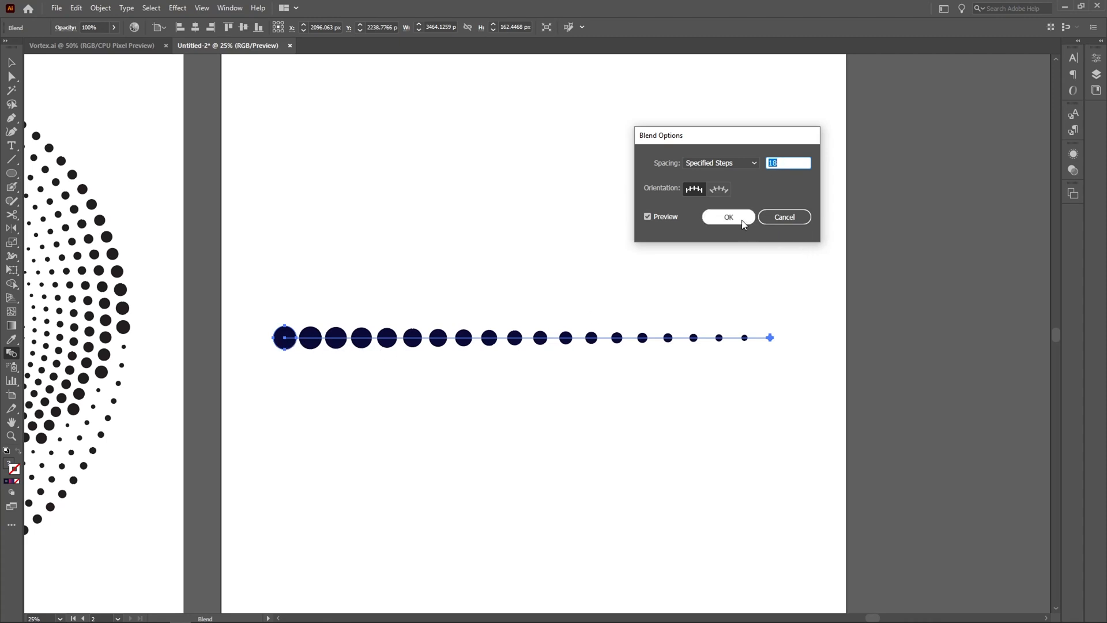
click(728, 217)
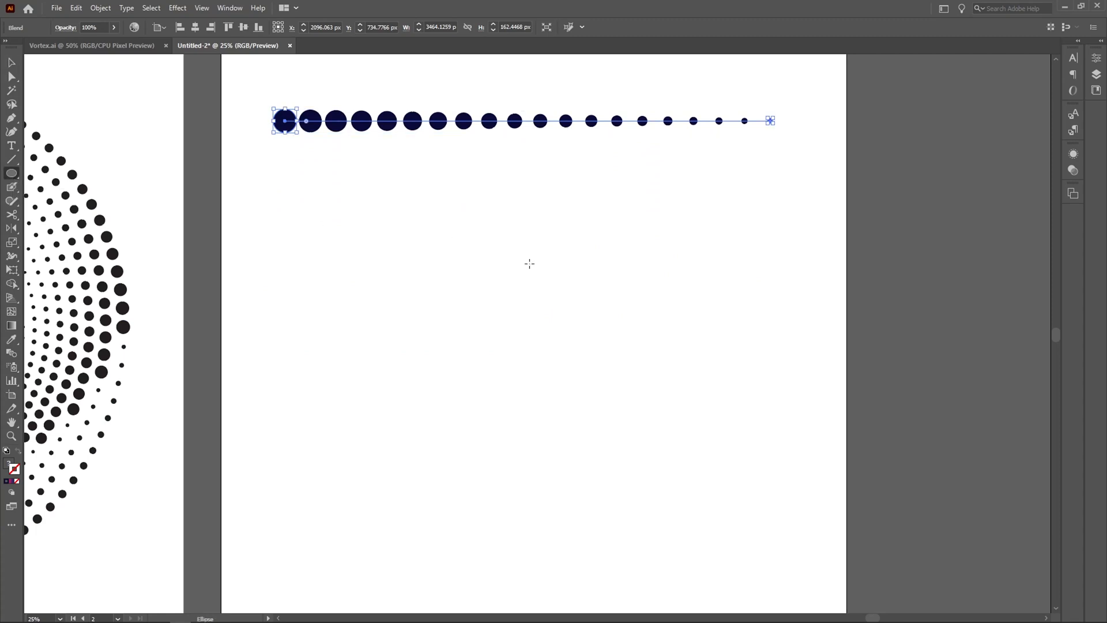
mouse_move(343, 223)
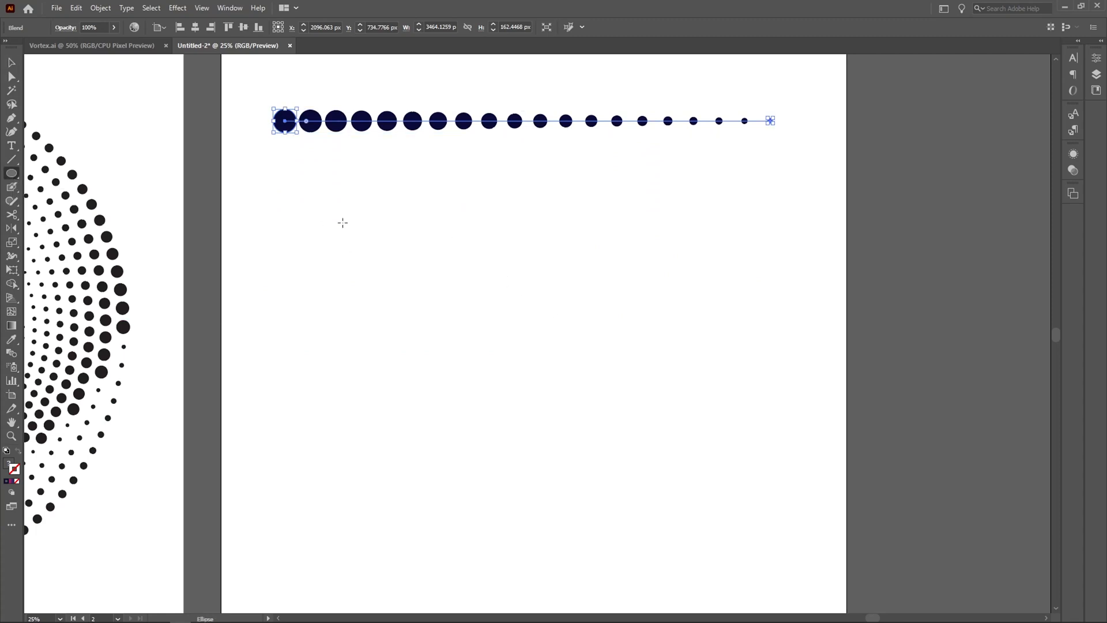
Step: Draw a large circle and make its quarter arc the dot blend's spine
drag(343, 223, 711, 591)
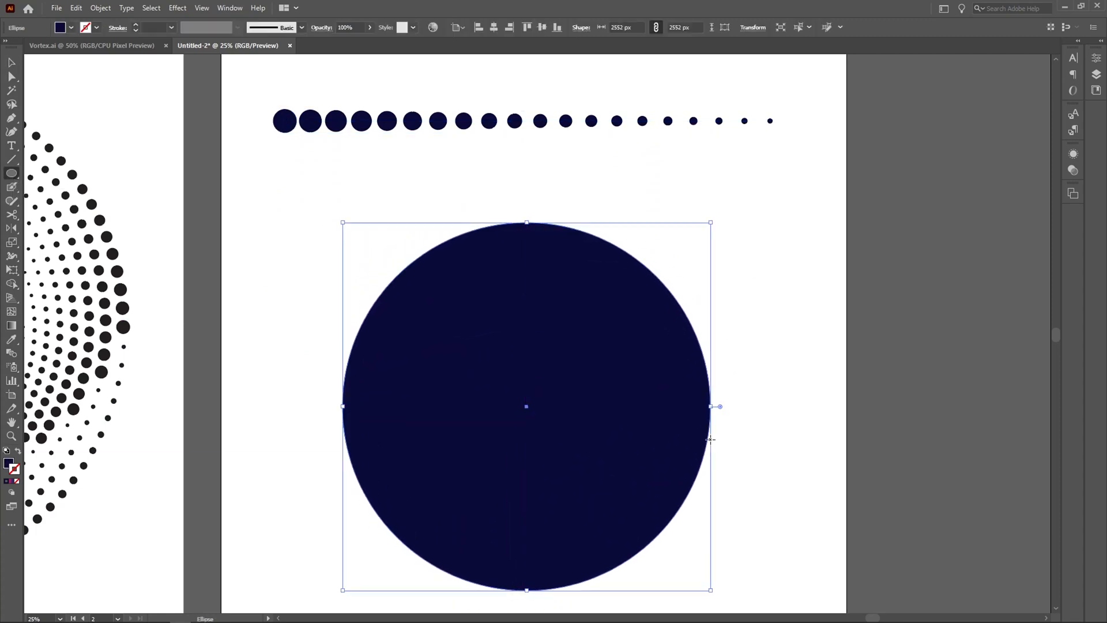
mouse_move(710, 437)
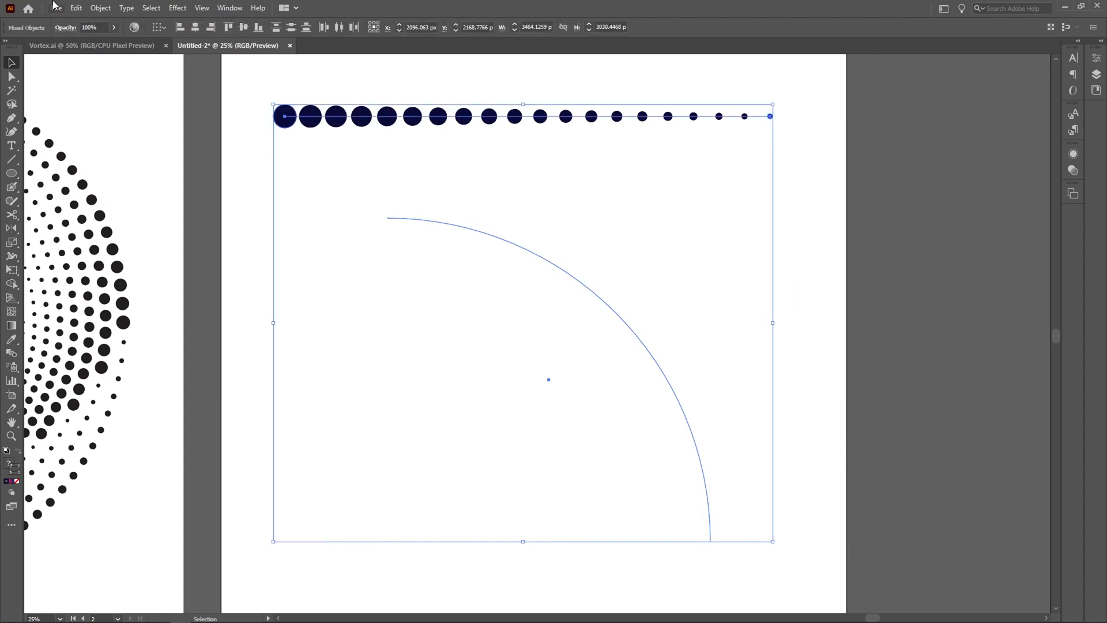
click(100, 7)
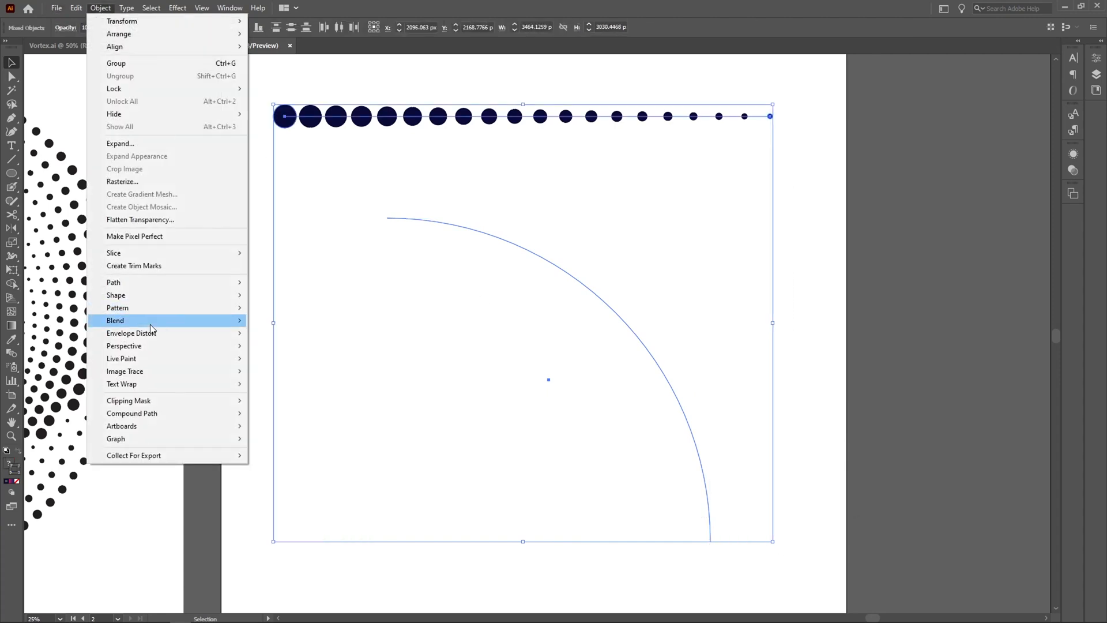
mouse_move(116, 320)
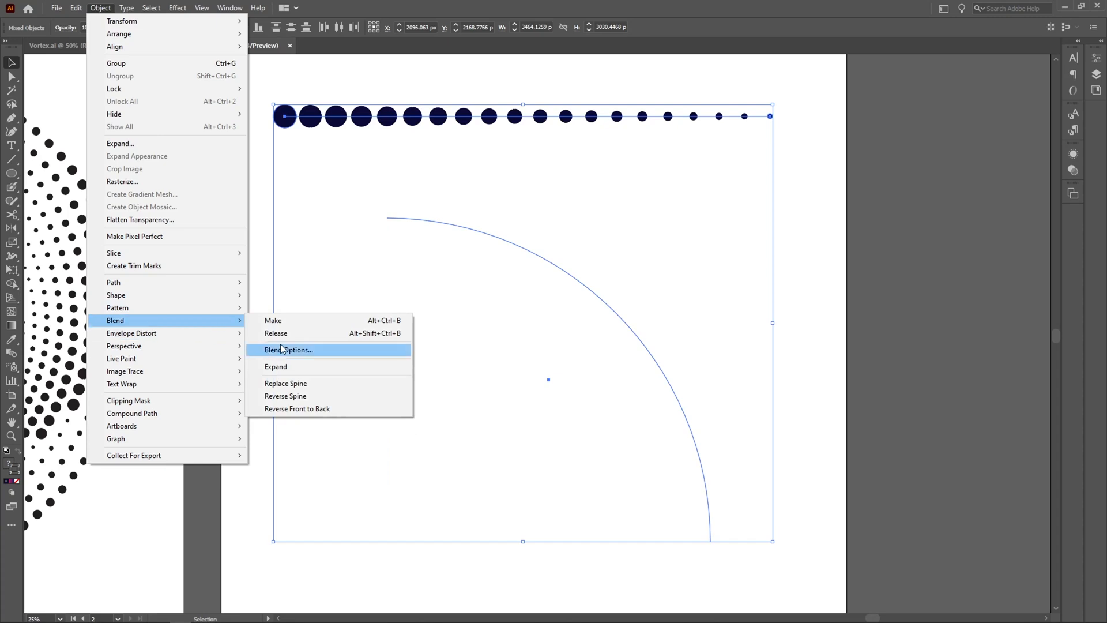
click(286, 384)
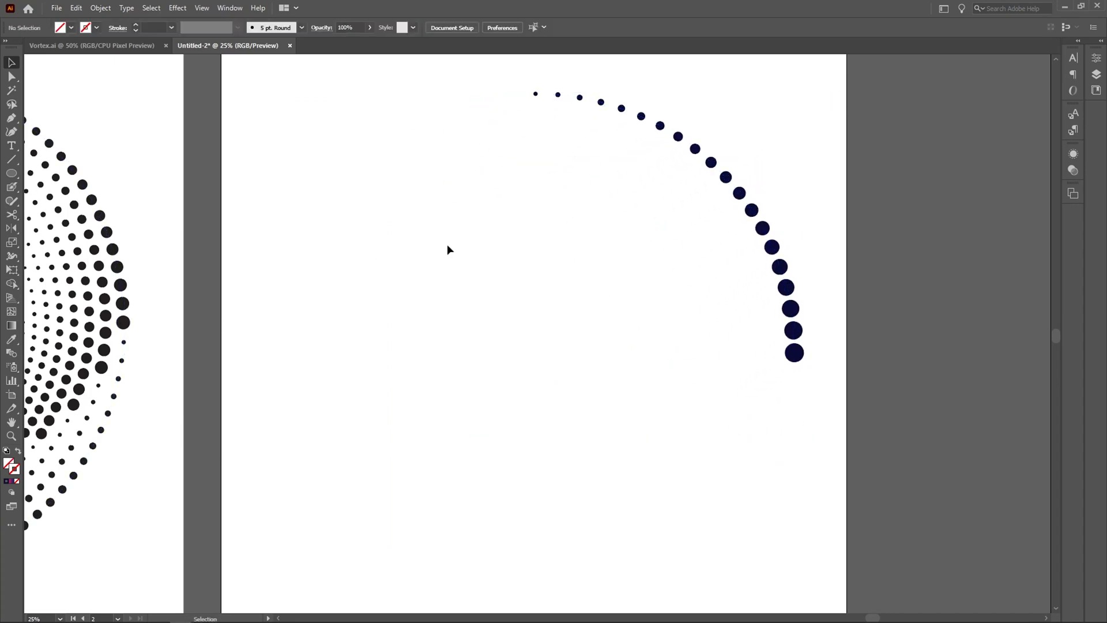
mouse_move(461, 246)
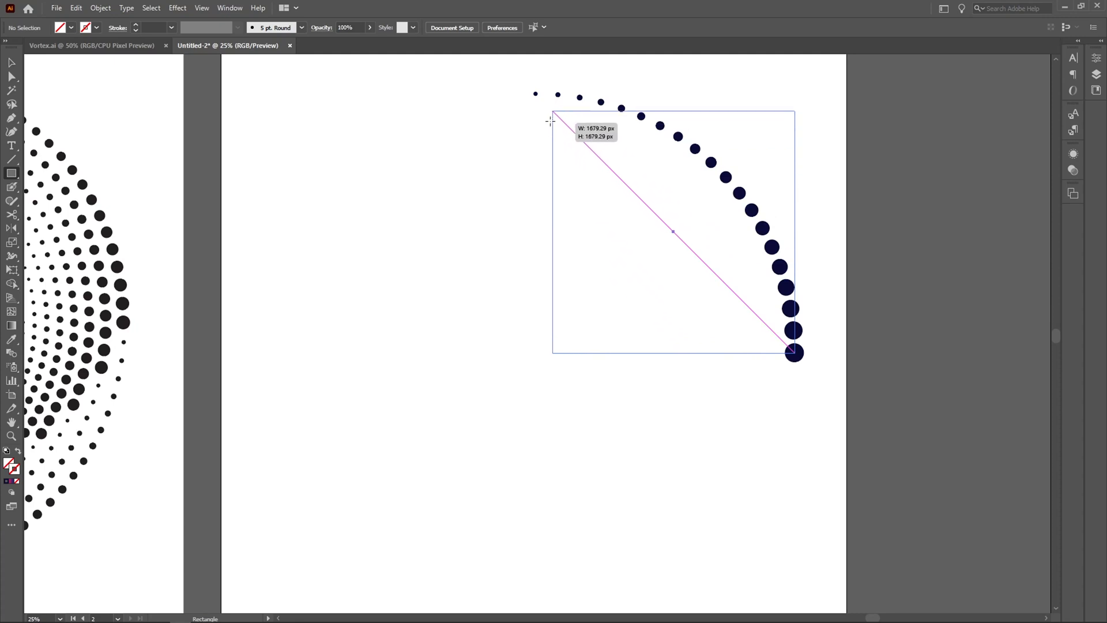
Step: Frame the arc with a square and position a 180° rotated copy opposite the original
drag(553, 113, 535, 95)
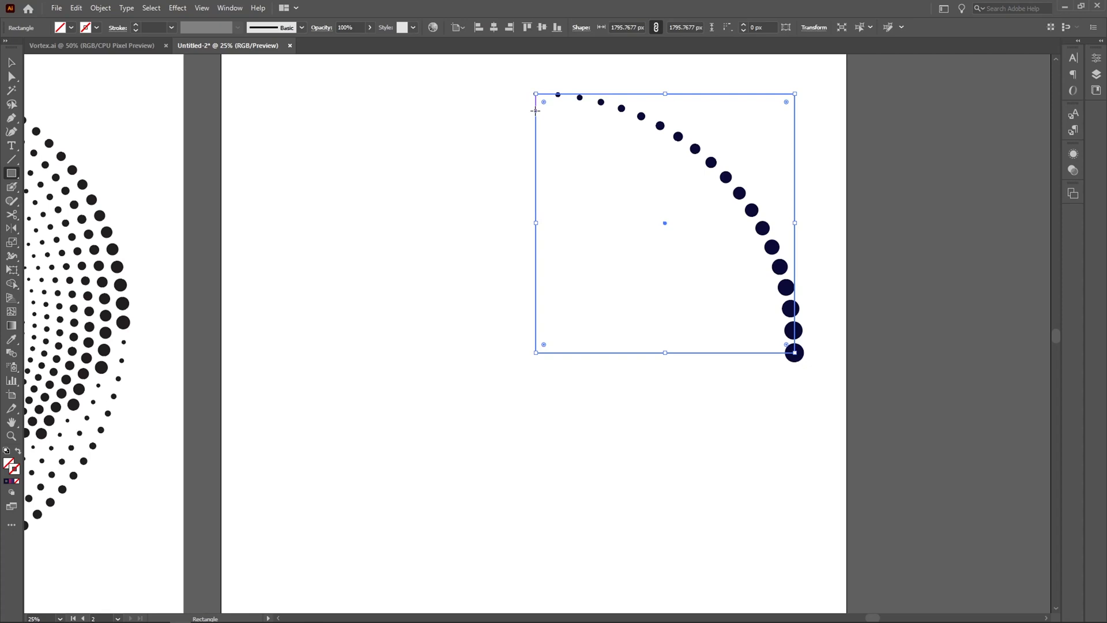
click(10, 63)
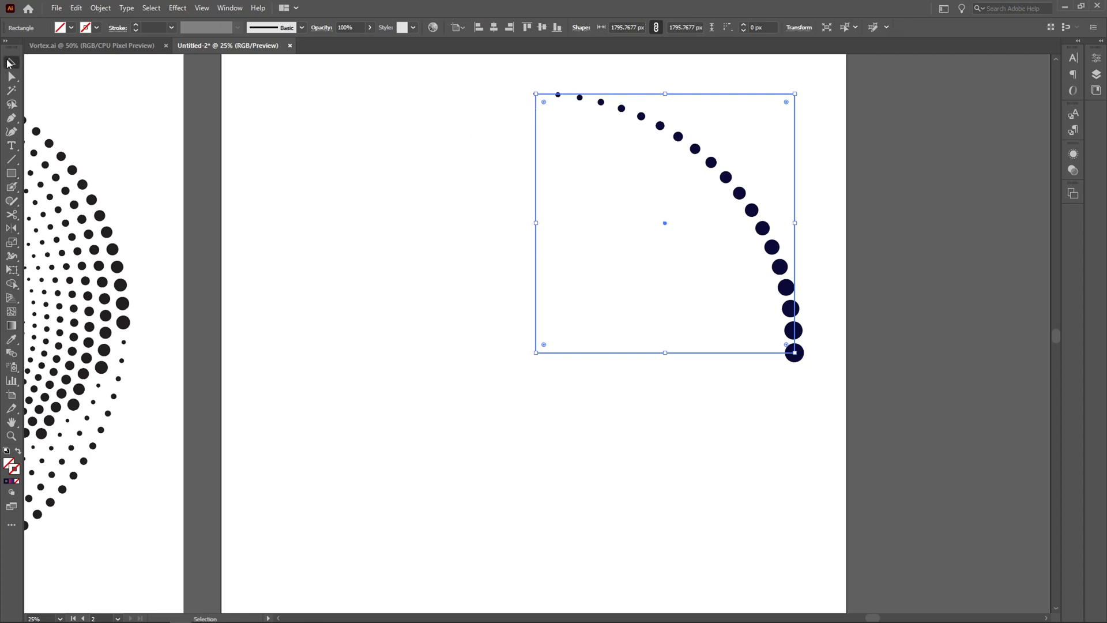
mouse_move(98, 542)
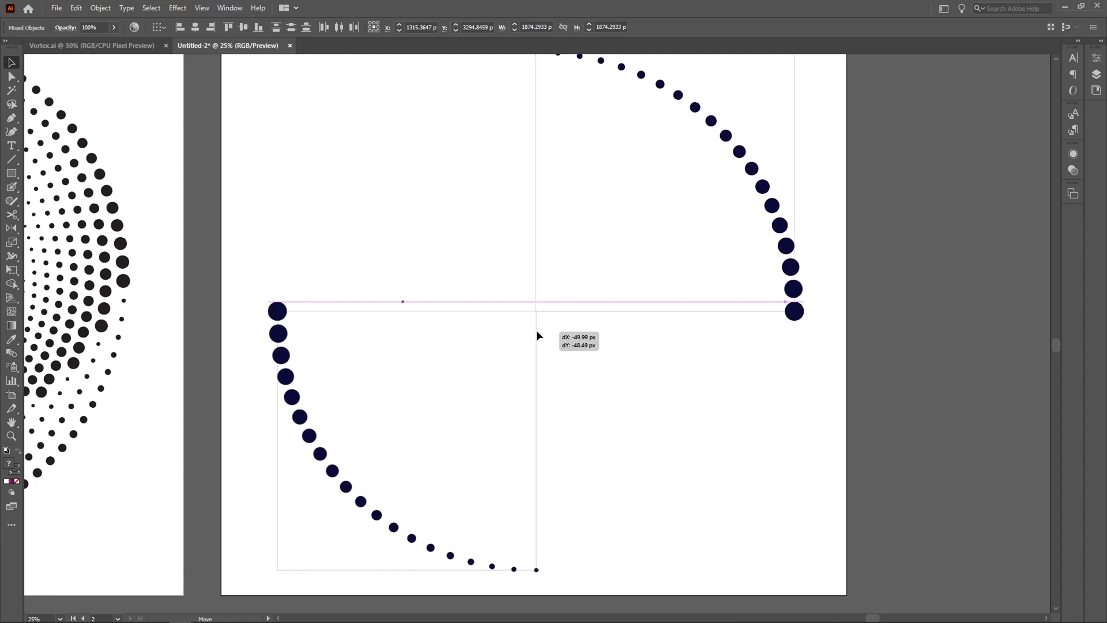
drag(538, 311, 526, 311)
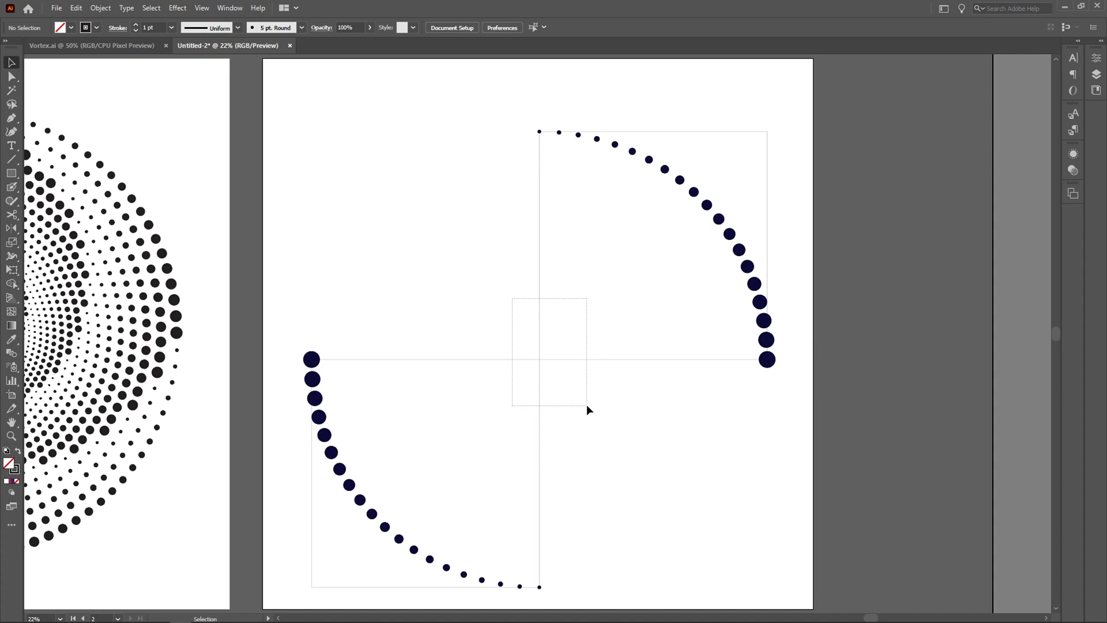
Step: Remove the helper squares and blend both dotted arcs into a closed ring
click(589, 410)
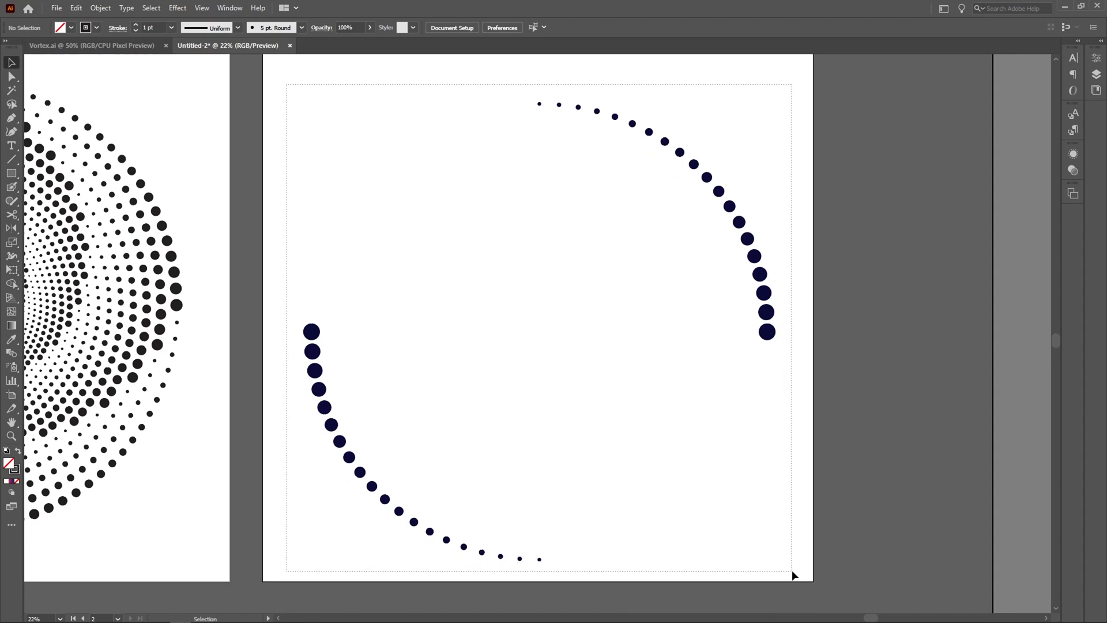
click(311, 331)
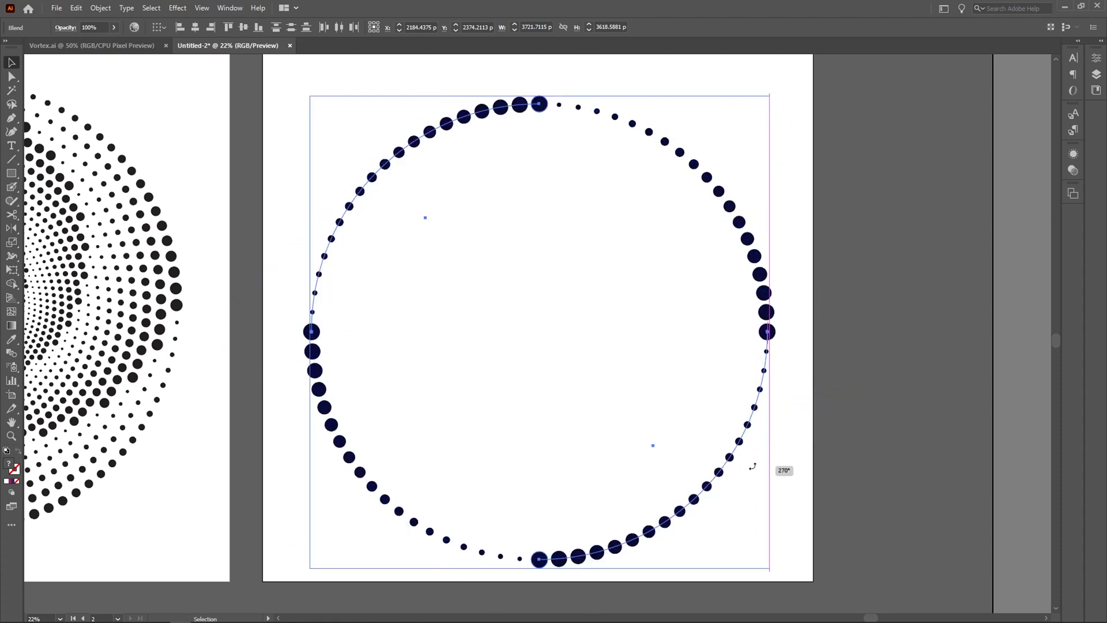
click(828, 428)
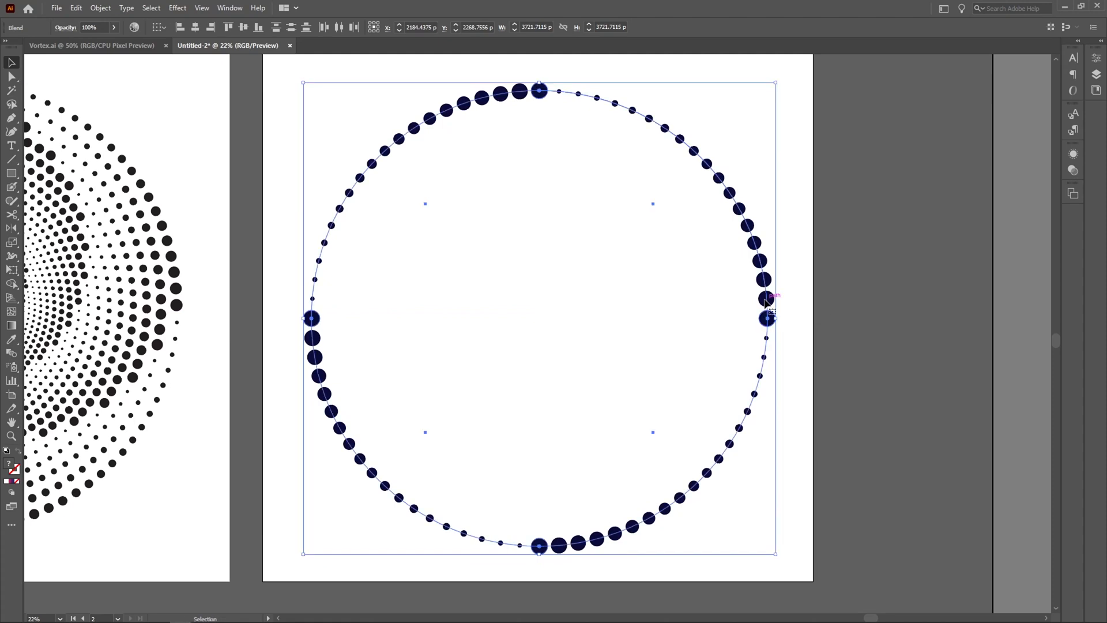
mouse_move(187, 44)
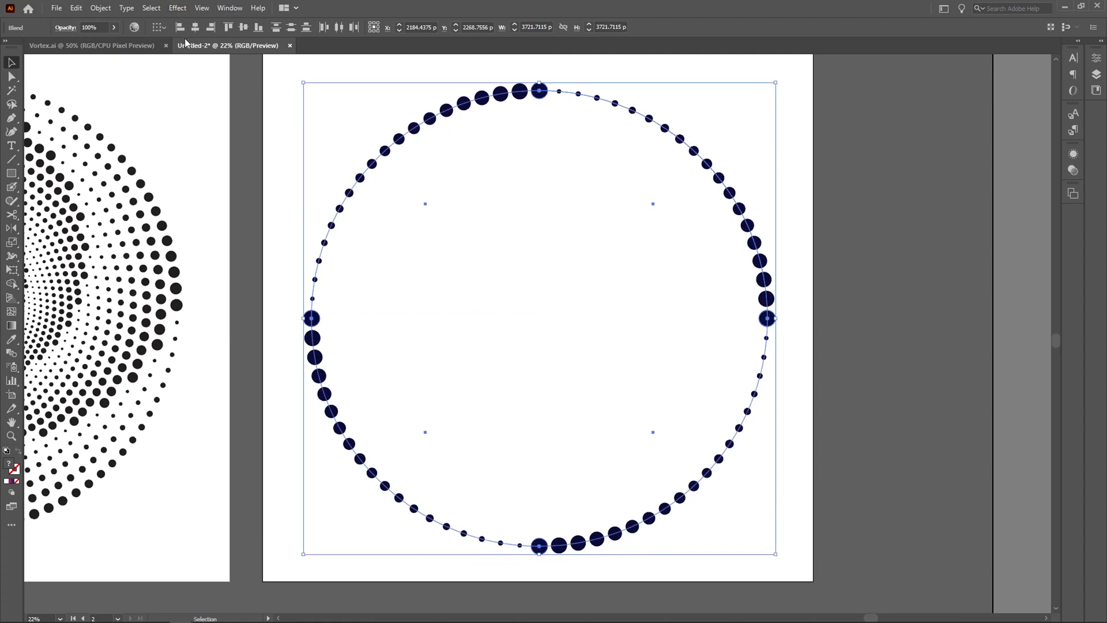
click(100, 7)
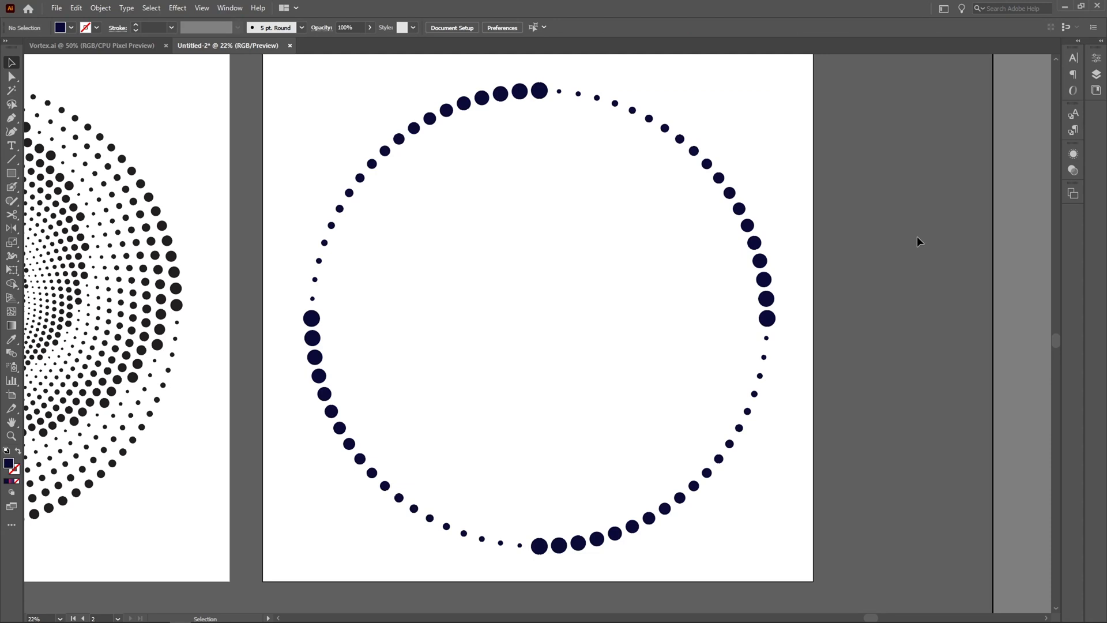
mouse_move(899, 252)
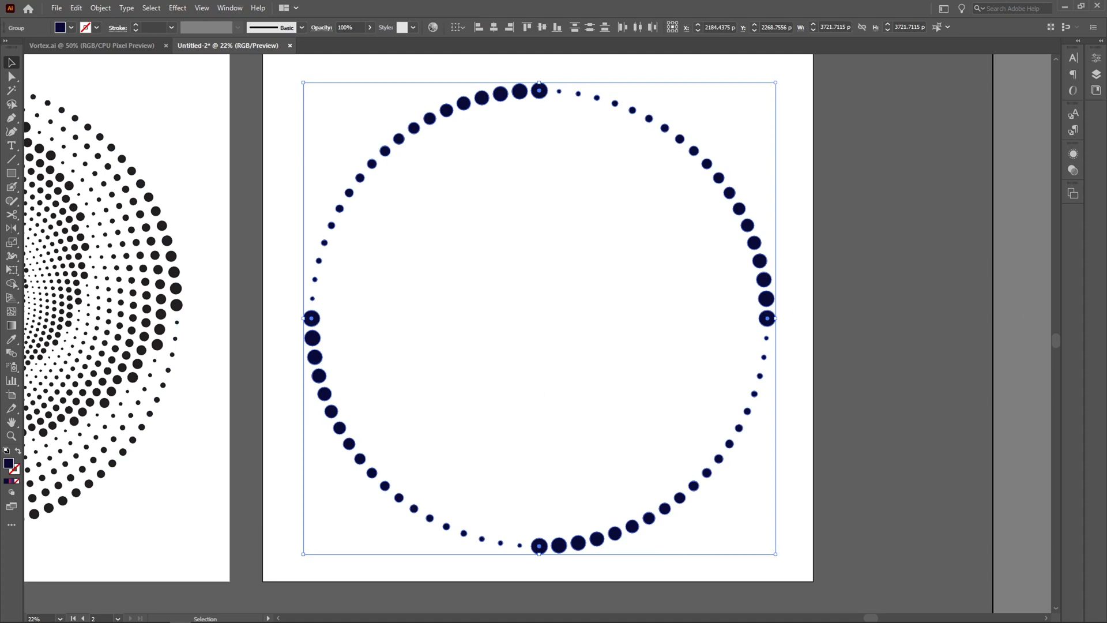
Step: Fill the dot group with a linear gradient, pink on the left to navy on the right
click(12, 327)
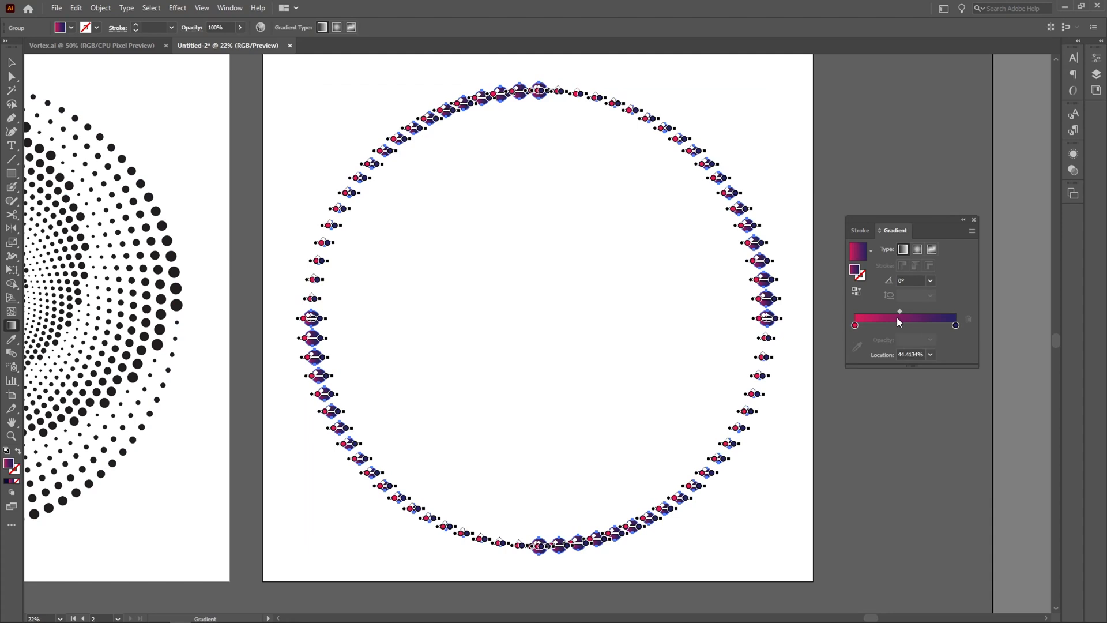
mouse_move(276, 288)
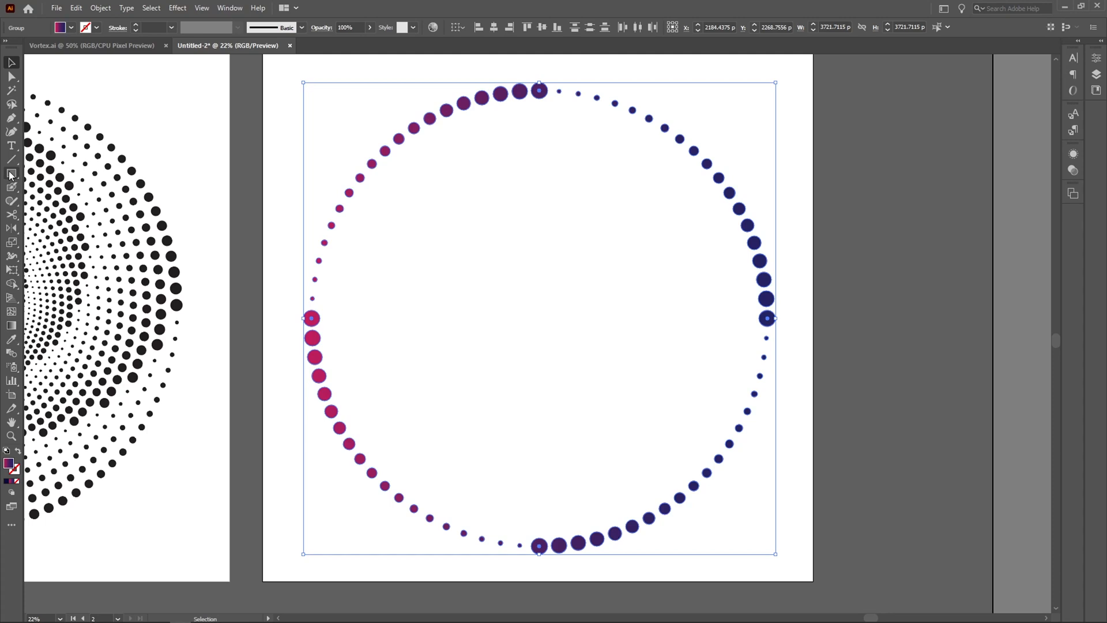
mouse_move(10, 176)
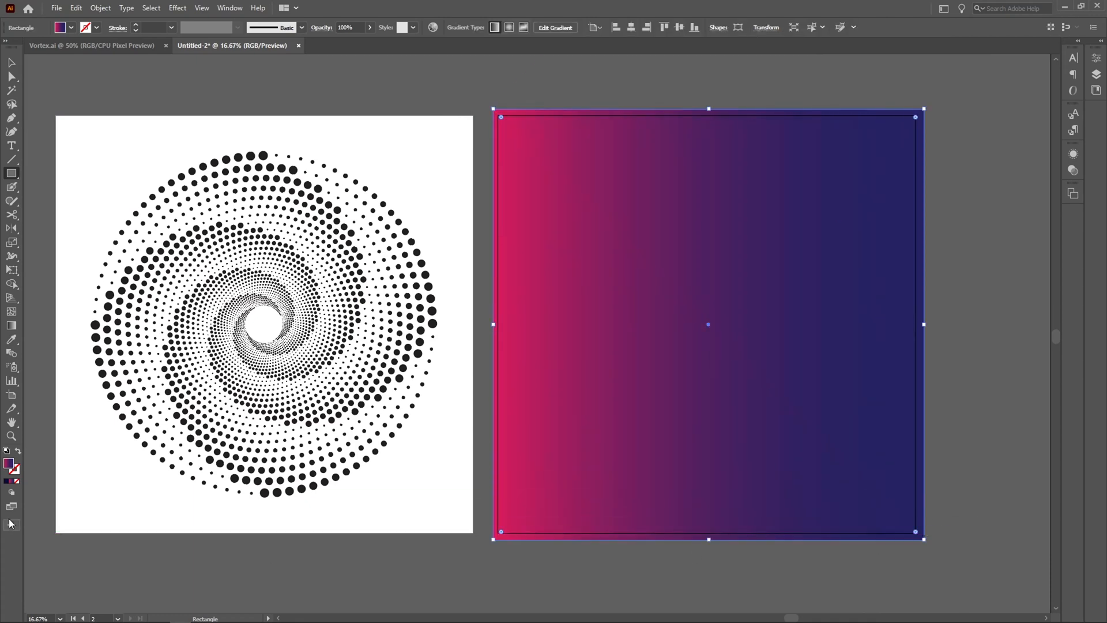
Step: Cover the artboard with a square filled dark navy from the Color Picker
click(9, 465)
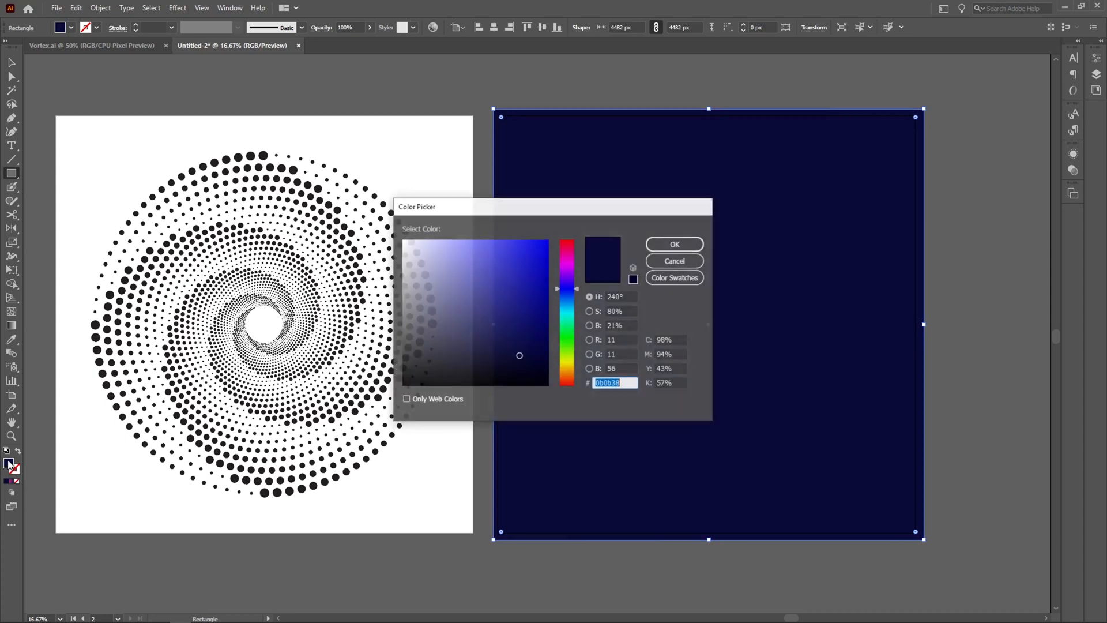
click(673, 244)
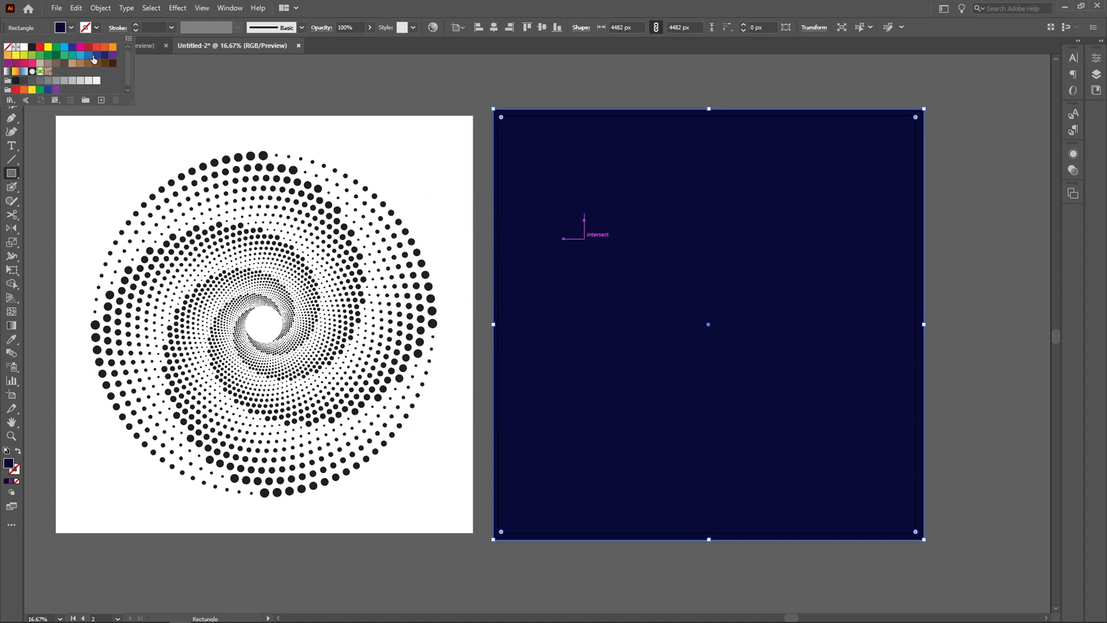
click(104, 56)
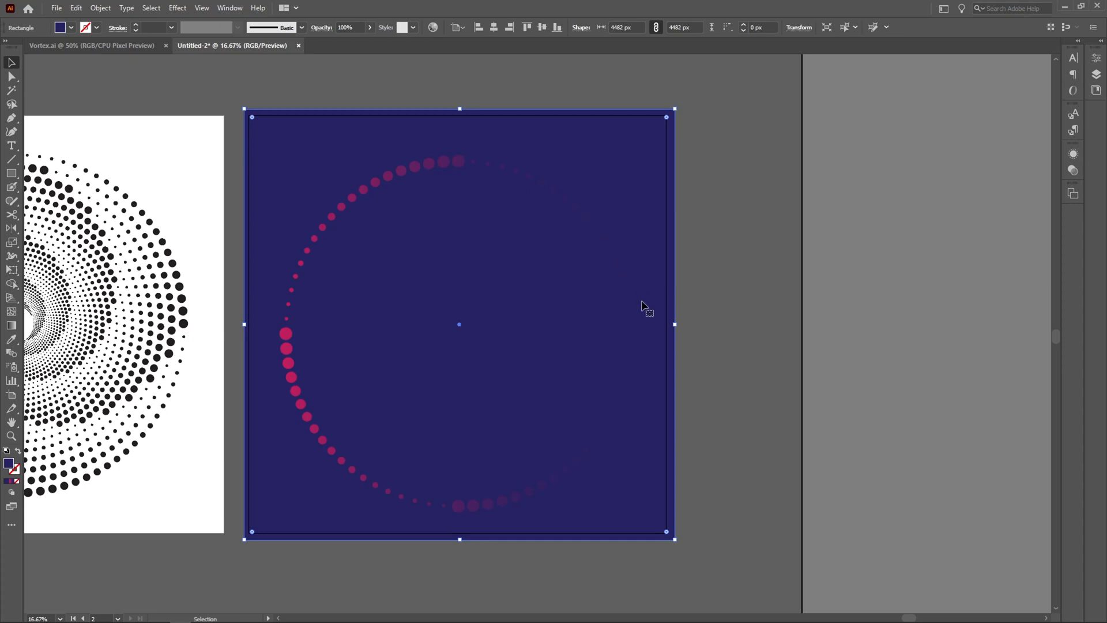
mouse_move(418, 190)
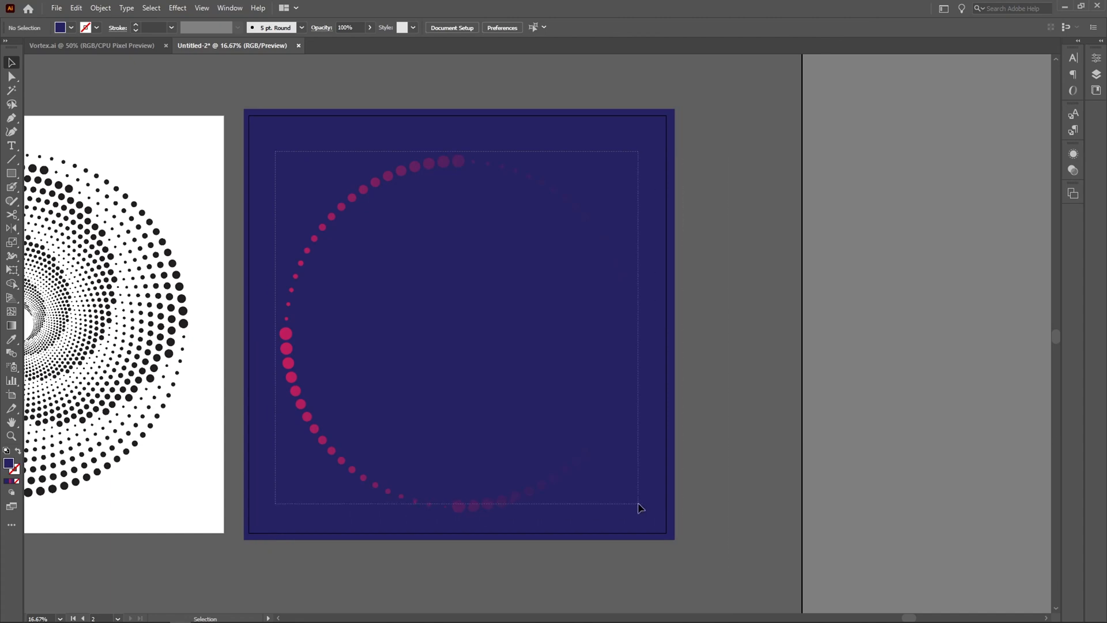
Step: Send the navy square to the back, then open and cancel the dots' Transform effect
key(ctrl+a)
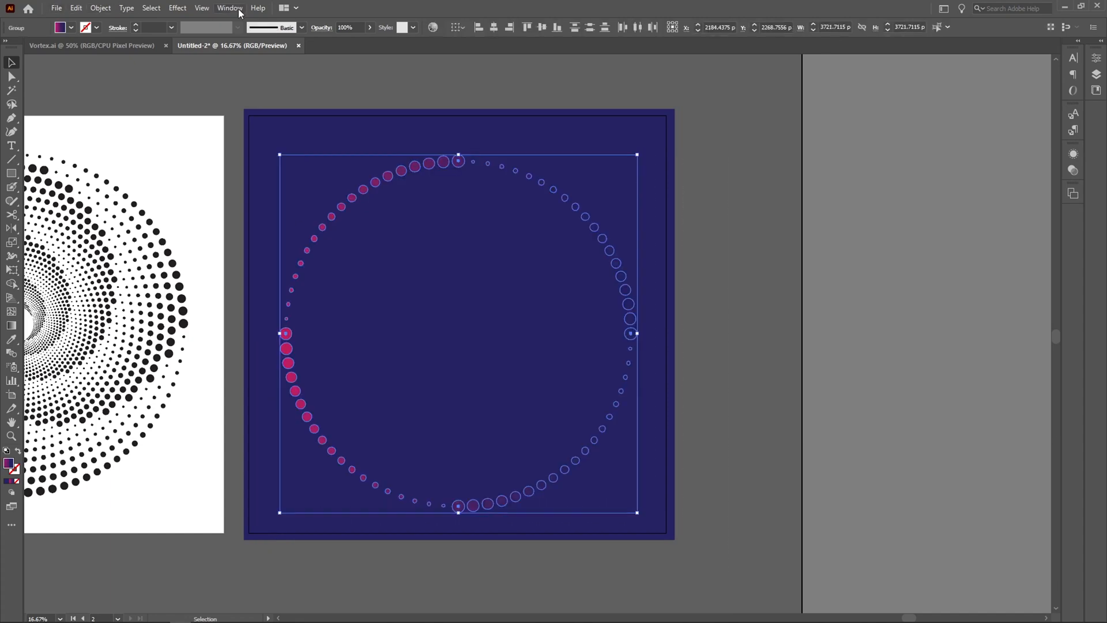
click(229, 7)
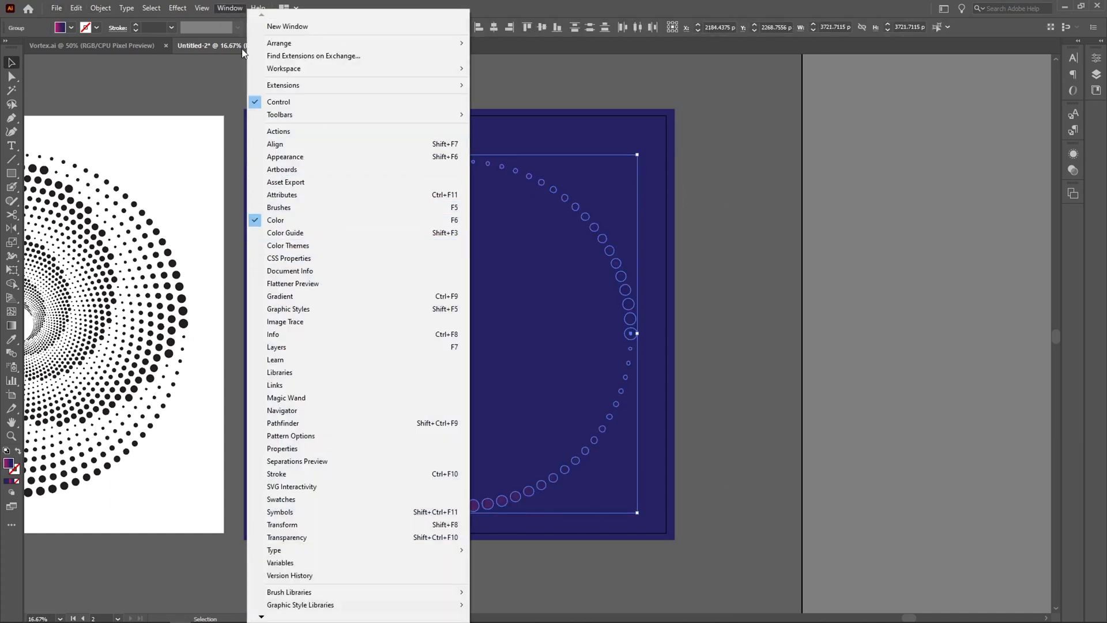
click(177, 7)
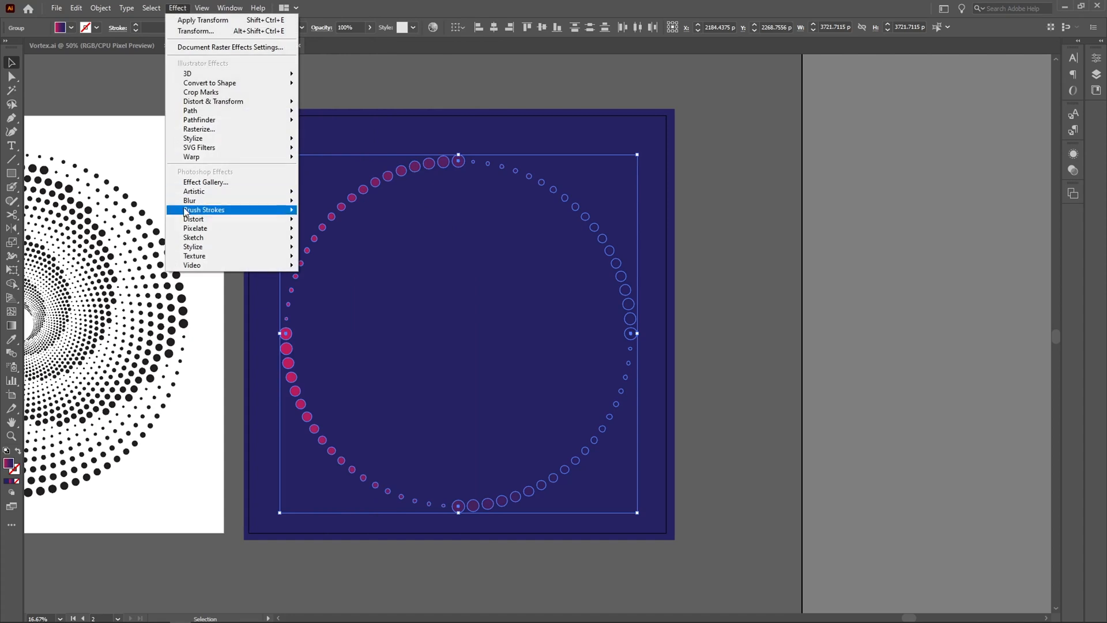
mouse_move(213, 100)
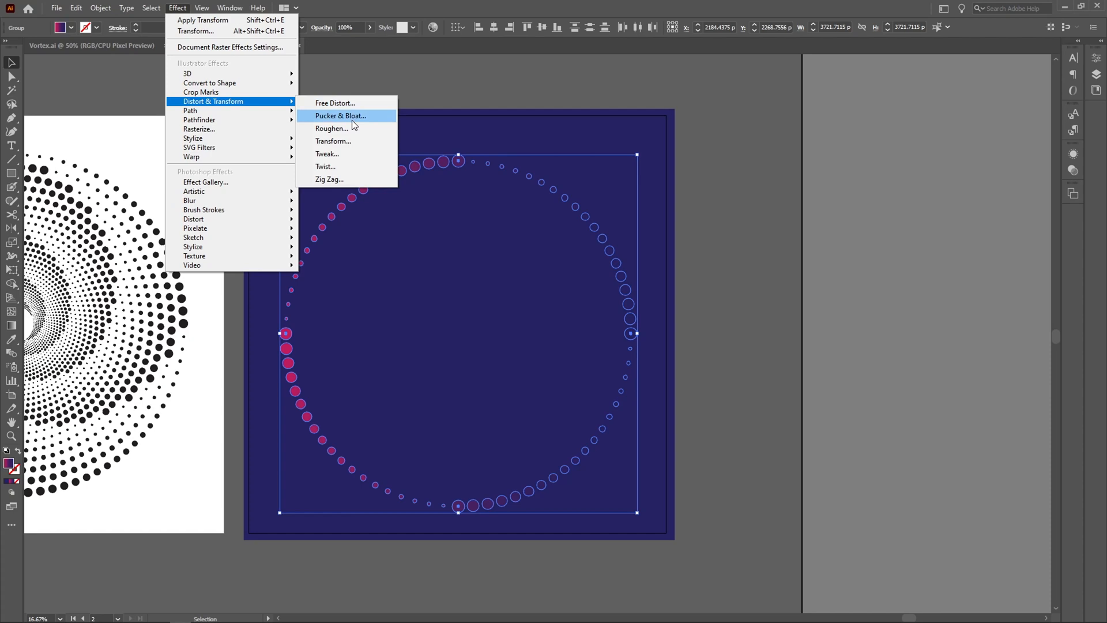
click(333, 141)
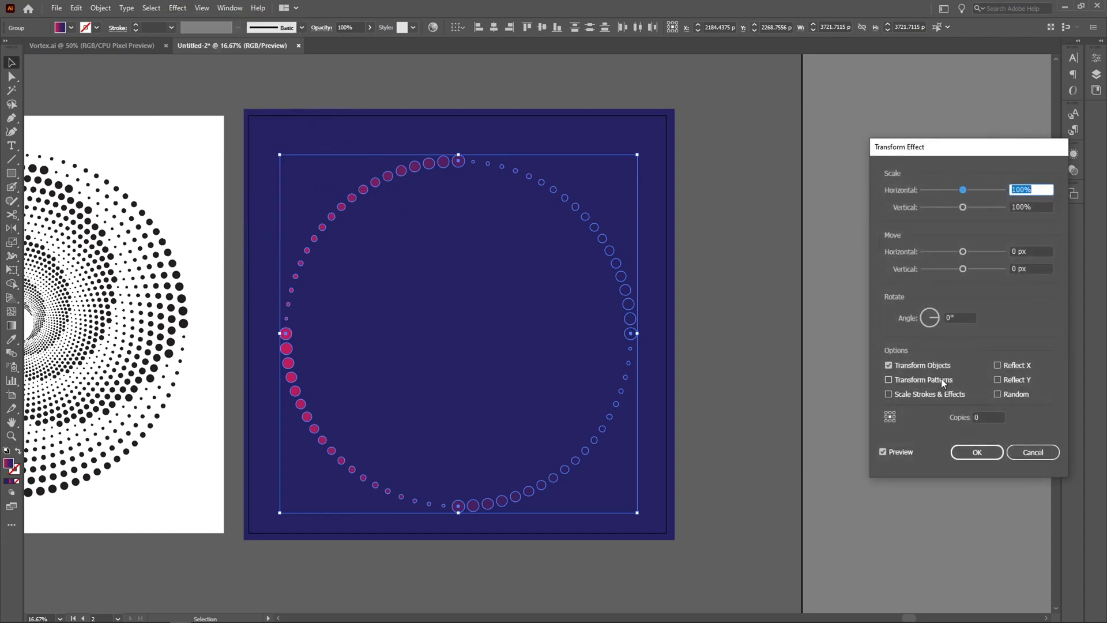
click(1031, 452)
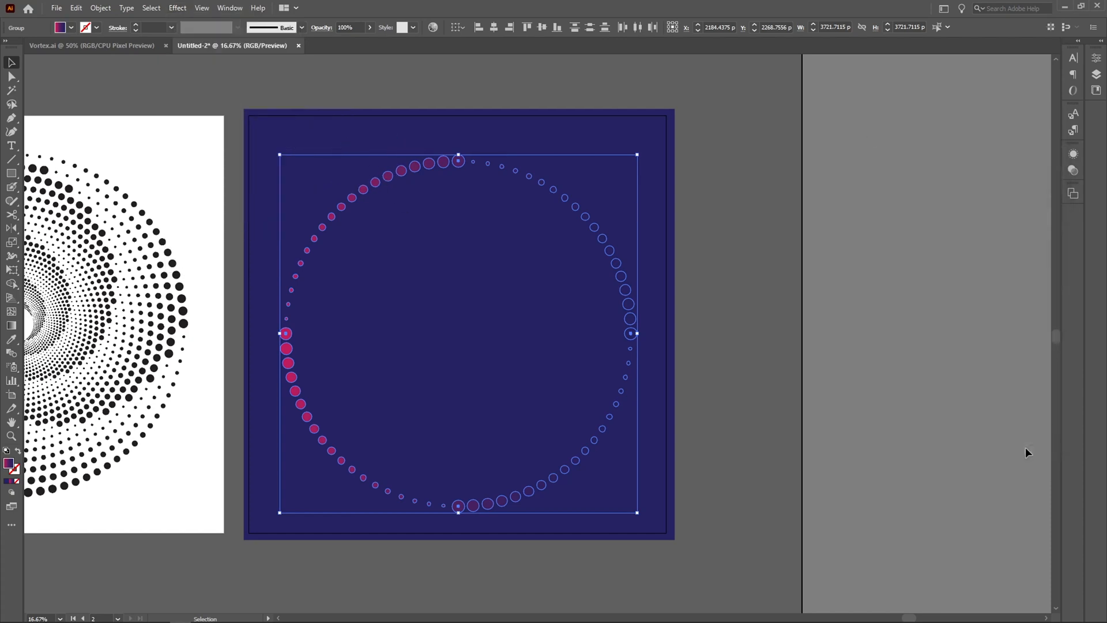
mouse_move(544, 318)
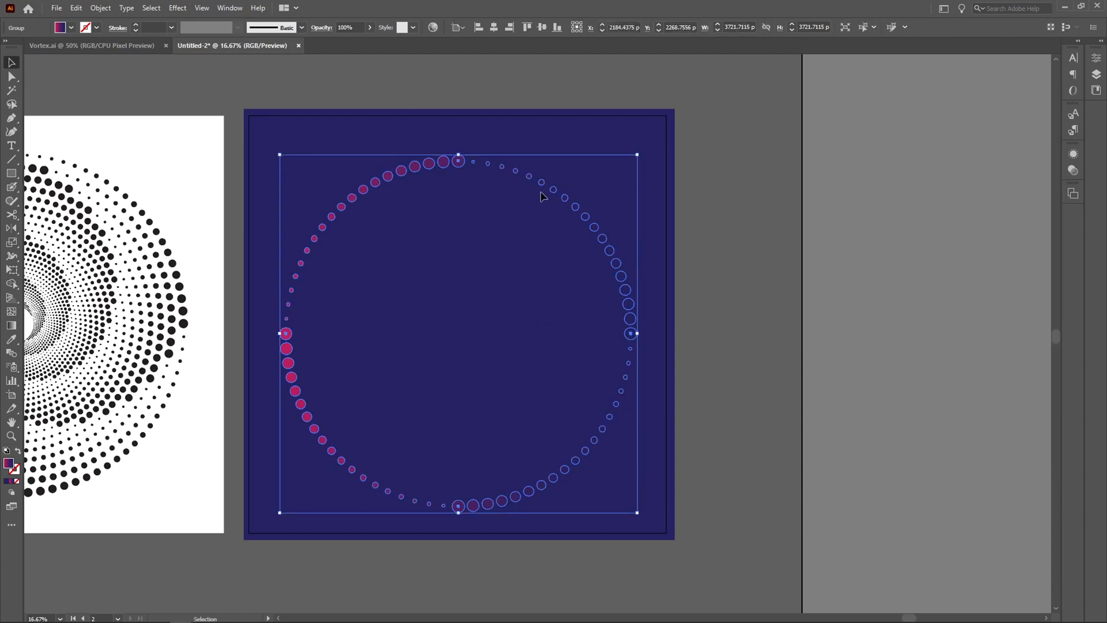
Step: Reopen Effect > Distort & Transform > Transform for the dot ring and select the Copies field
click(177, 8)
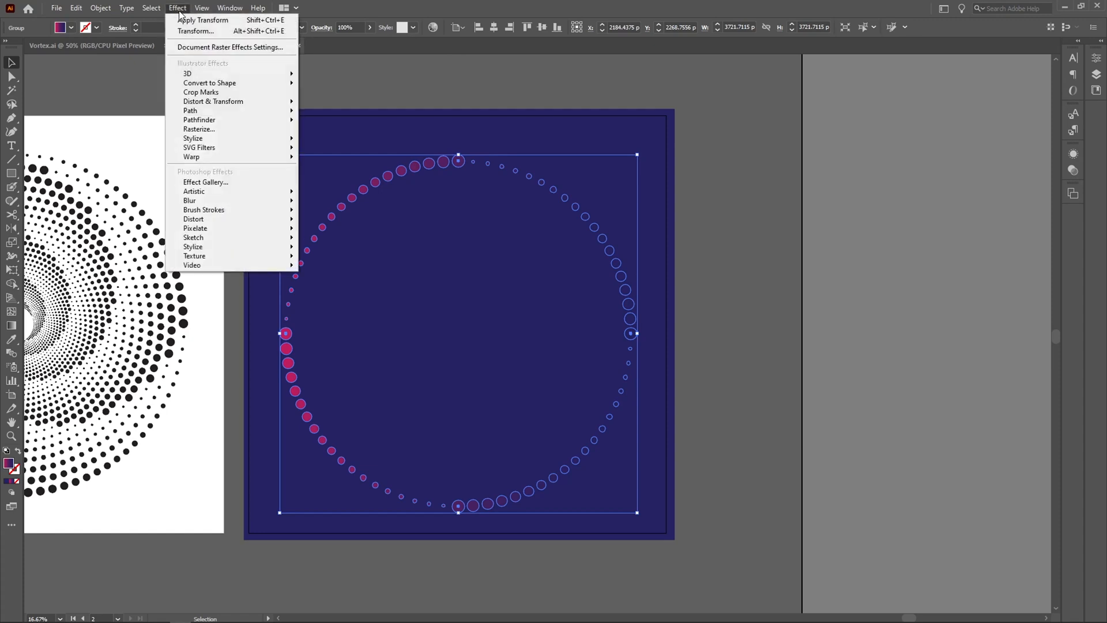
mouse_move(213, 101)
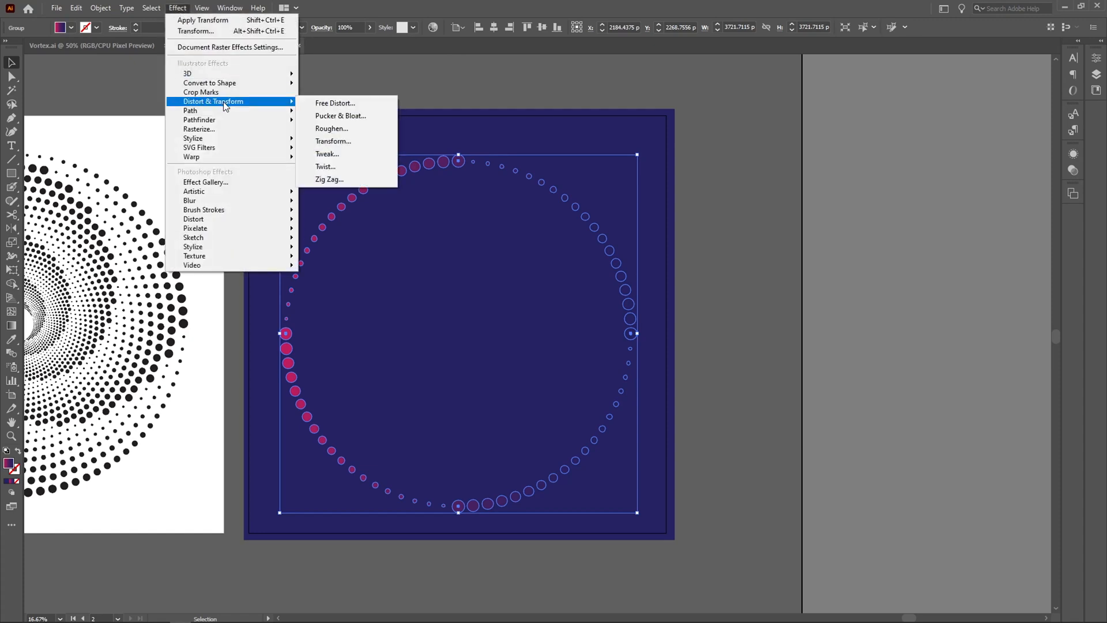
click(333, 142)
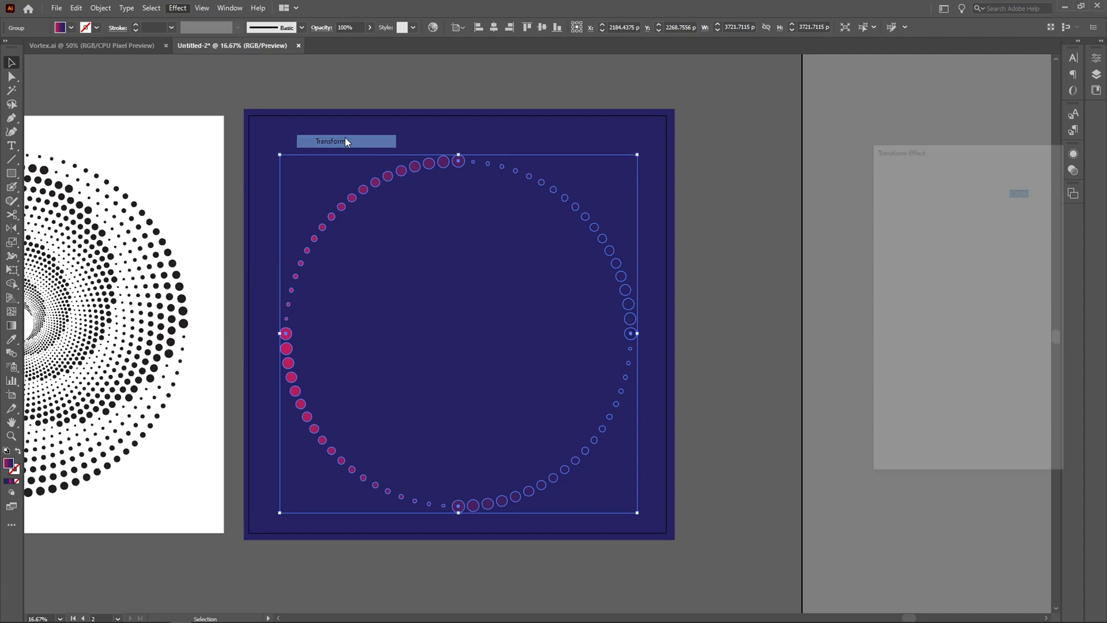
click(329, 142)
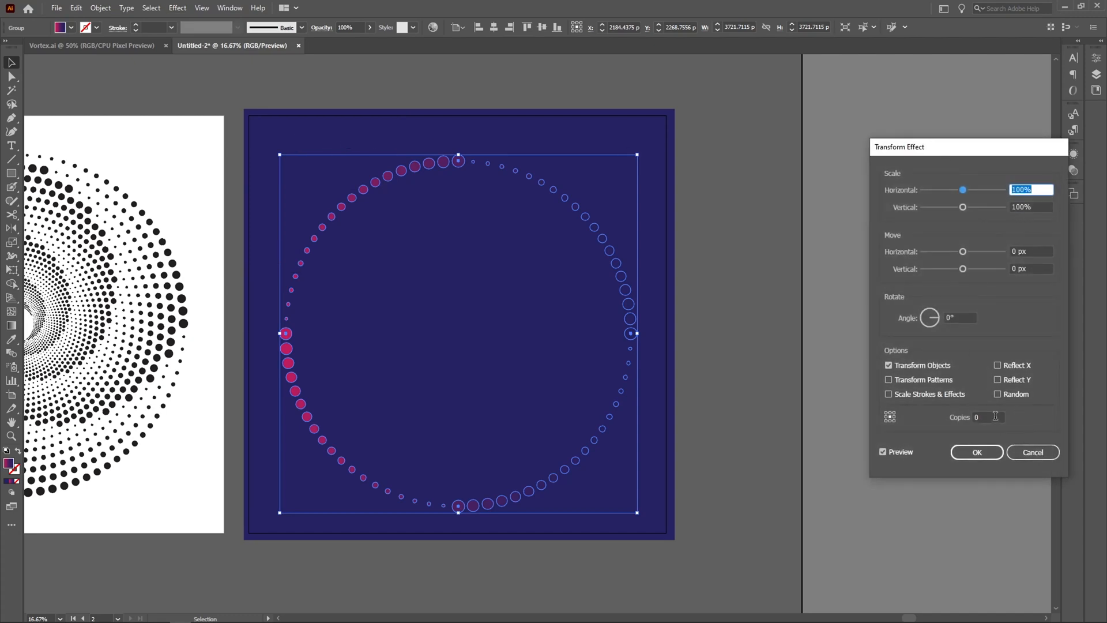
Step: Set the Transform effect to 30 copies scaled to 93% horizontally and vertically
click(988, 417)
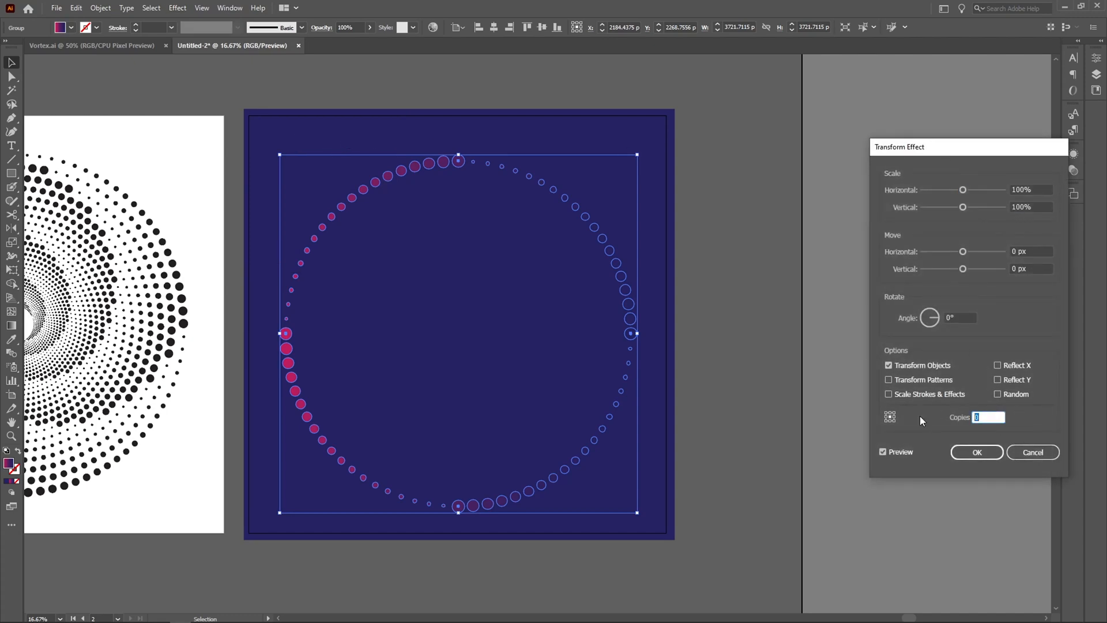
text(30)
click(1031, 189)
text(98)
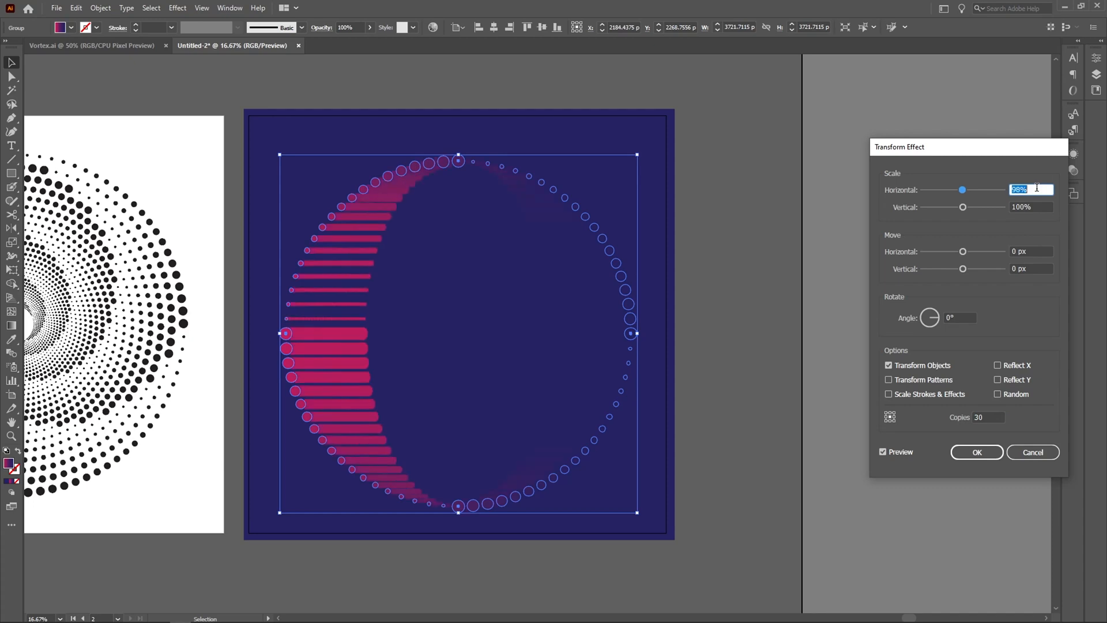
drag(962, 189, 959, 190)
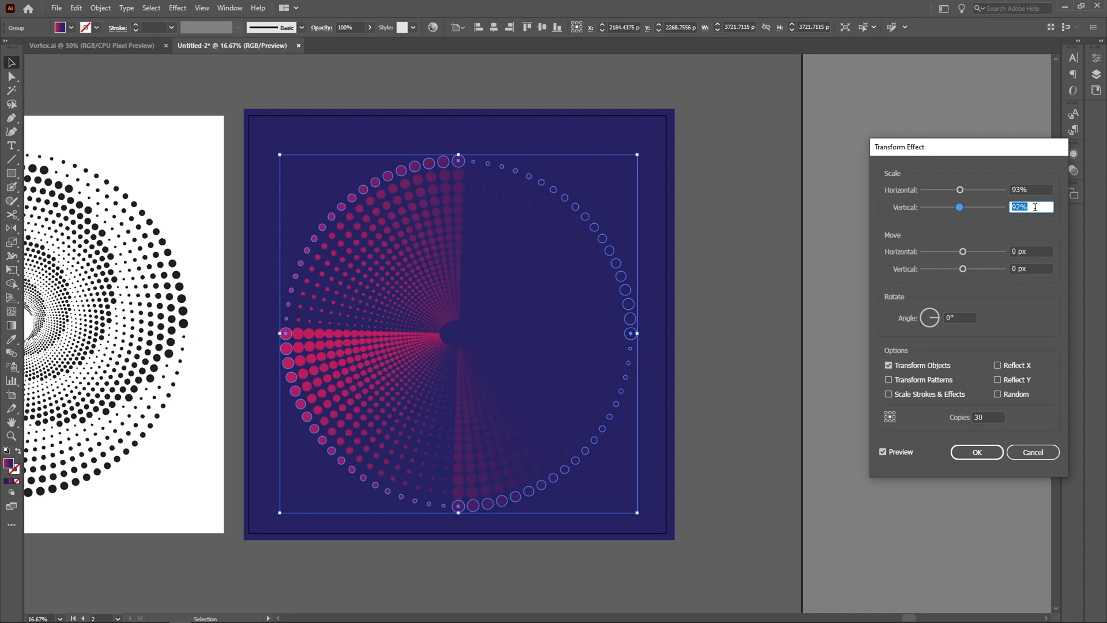
text(93%)
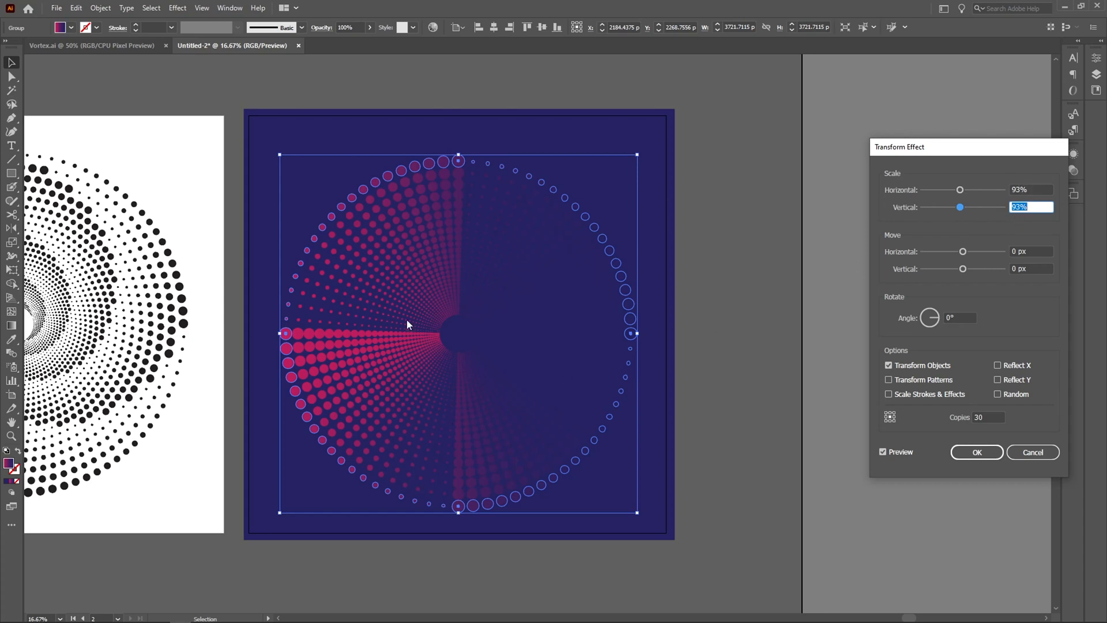
mouse_move(433, 382)
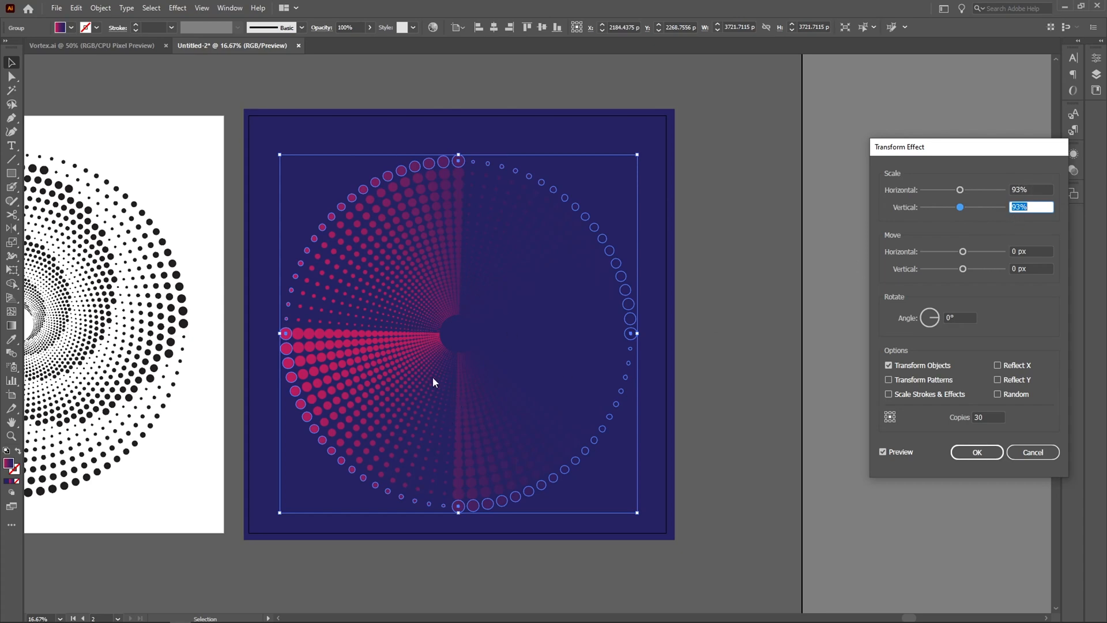
Step: Try rotation angles 119, 189 and 179 for the copies, then apply the Transform effect
click(959, 317)
text(4)
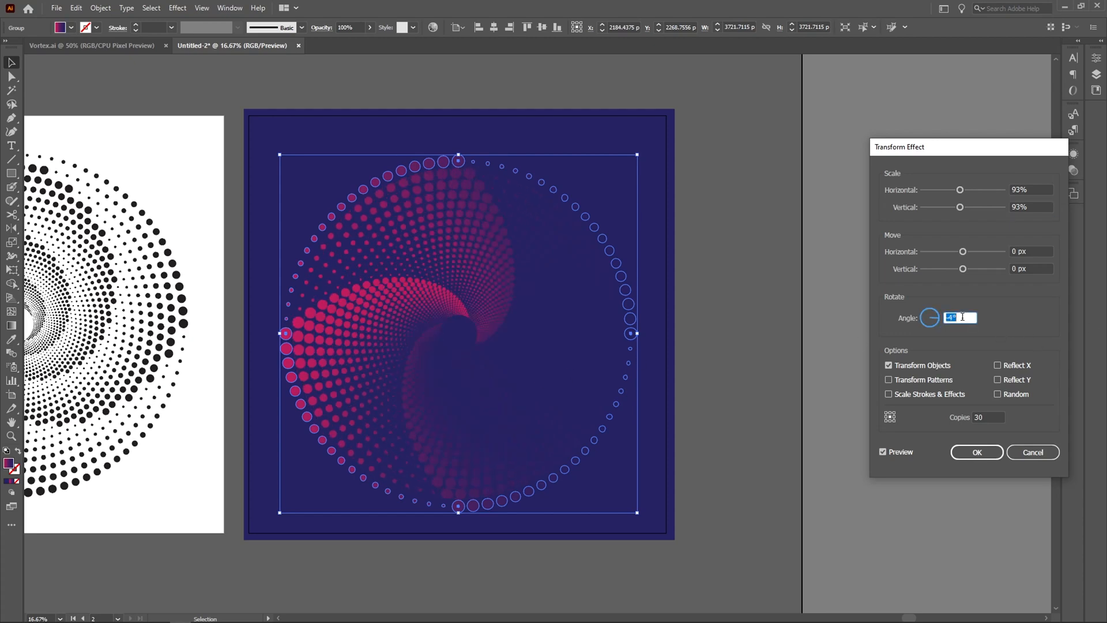
text(119)
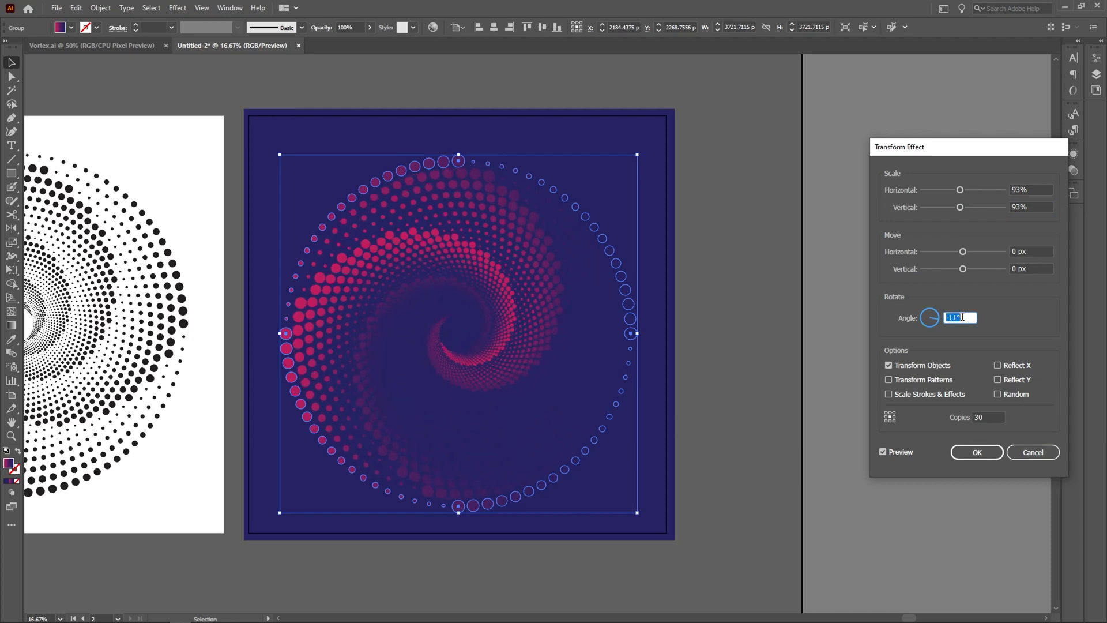
text(189)
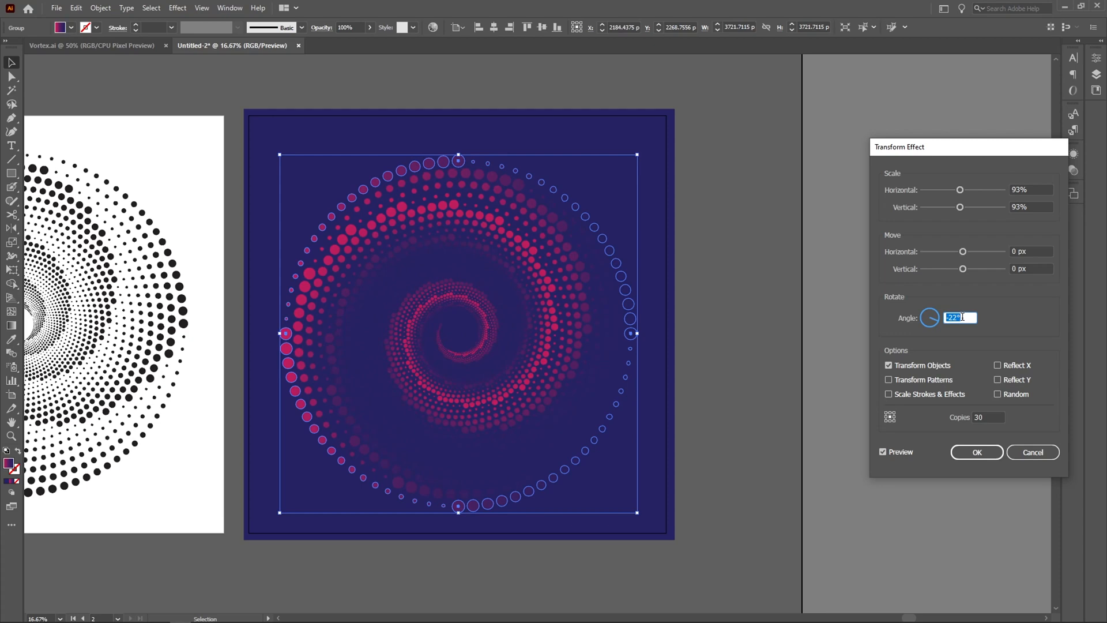
text(179)
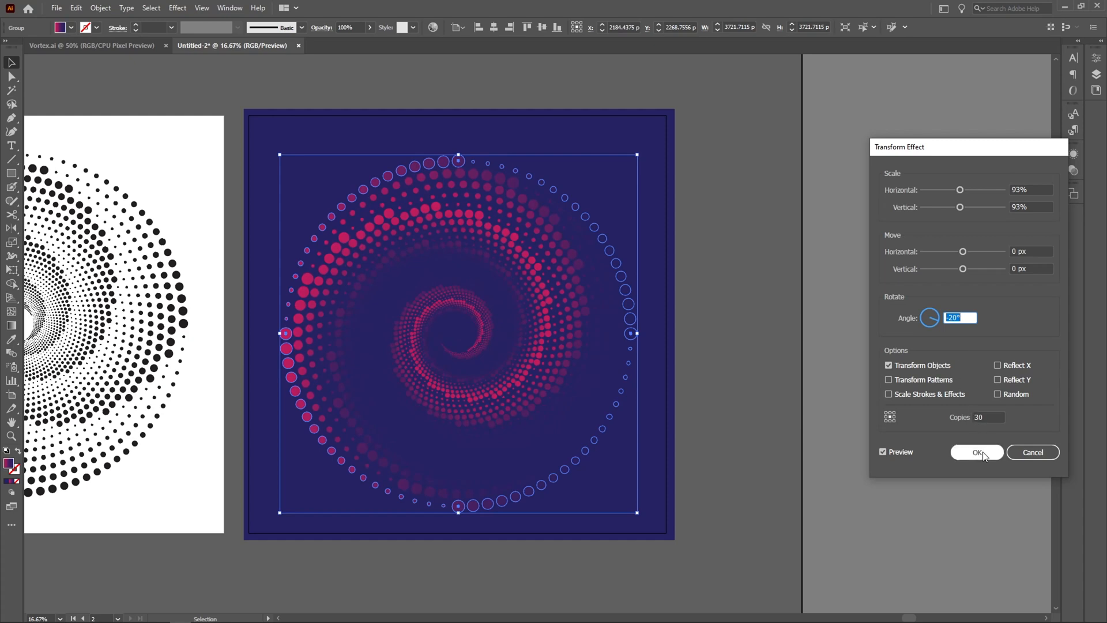
click(978, 452)
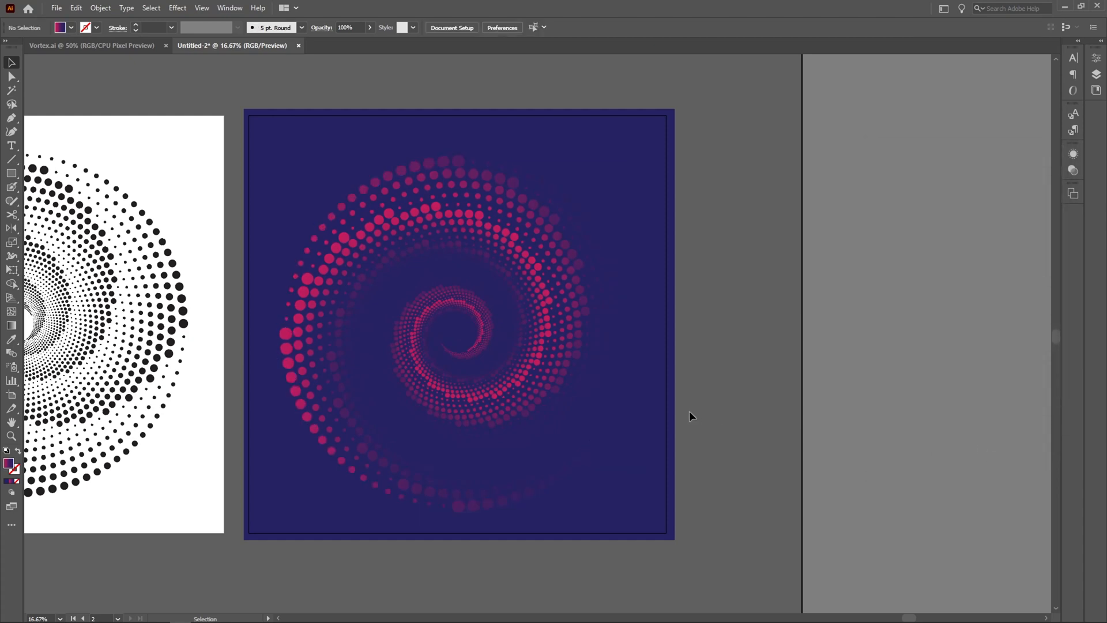